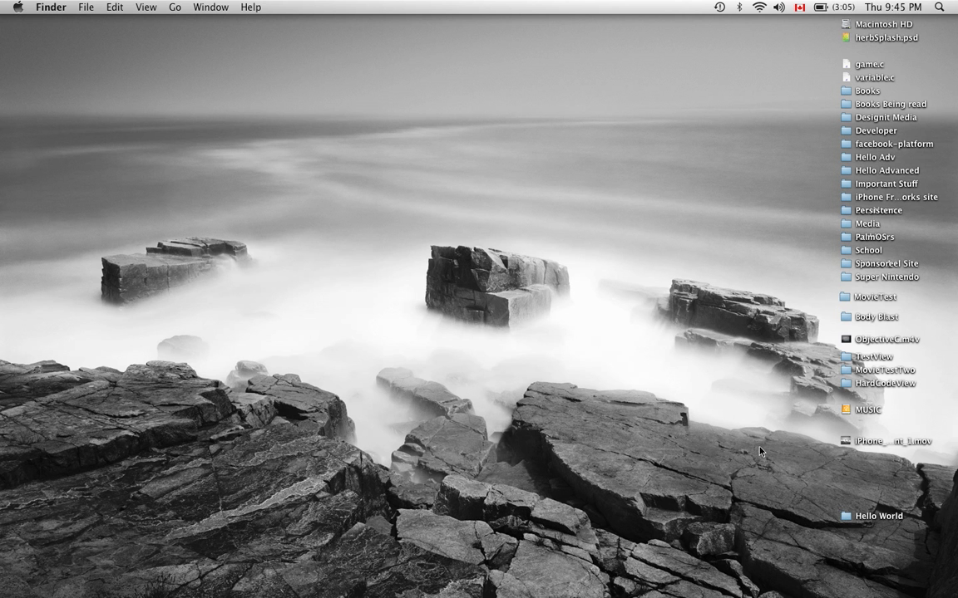
{"action": "mouse_move", "coordinate": [871, 518]}
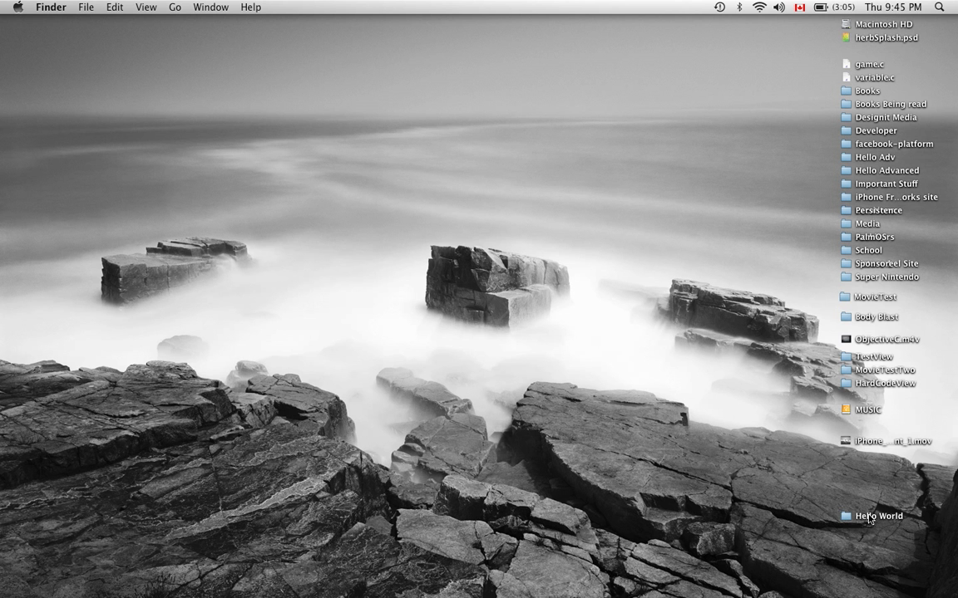
Bring up the desktop context menu on the way to launching Xcode.
{"action": "right_click", "coordinate": [878, 515]}
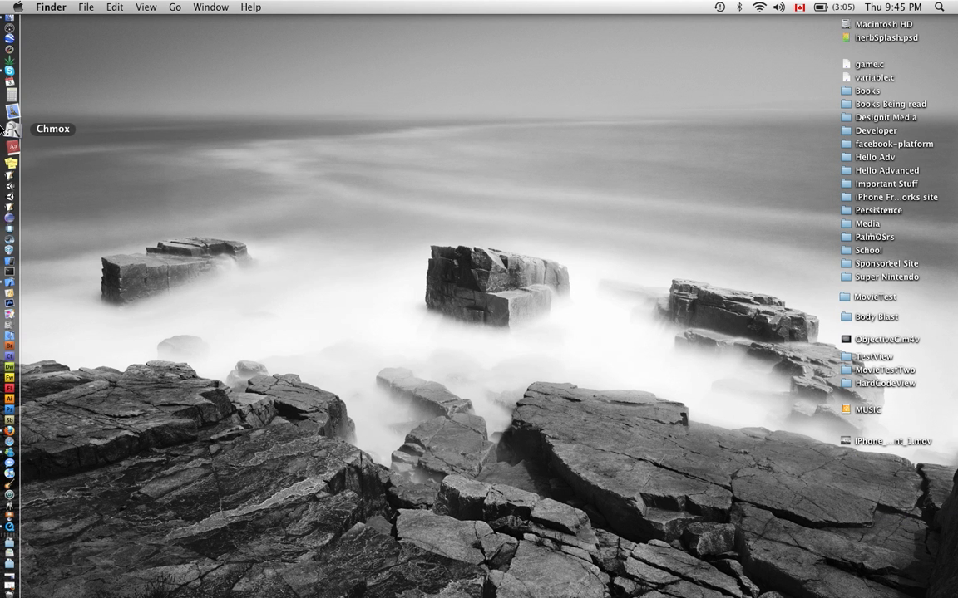
{"action": "mouse_move", "coordinate": [11, 193]}
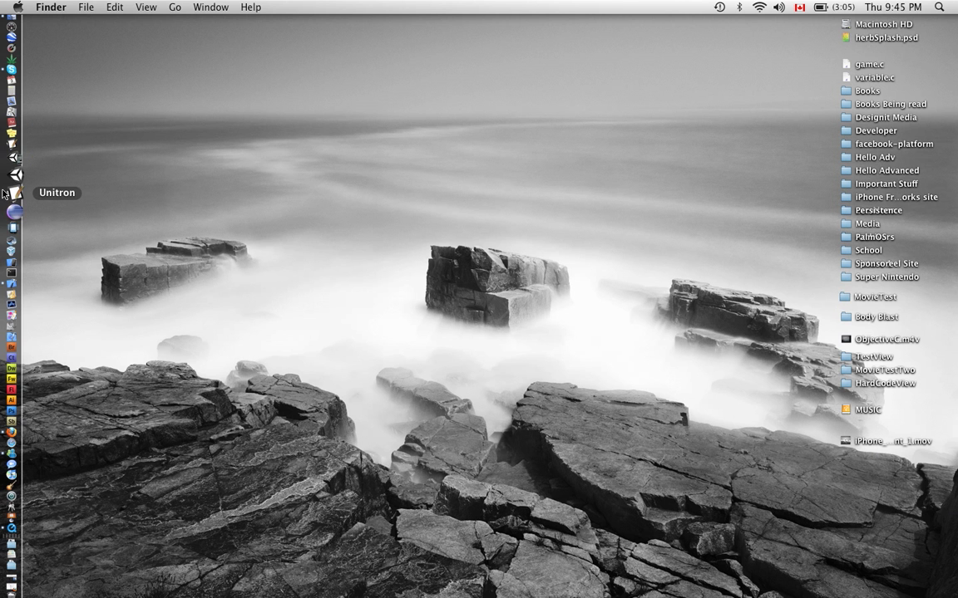
{"action": "mouse_move", "coordinate": [13, 269]}
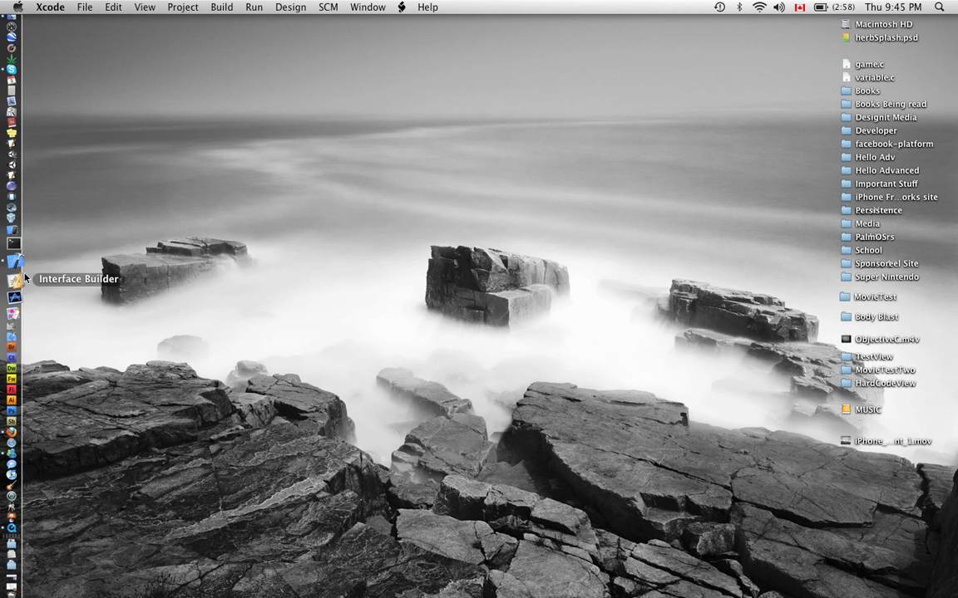
Start a new project from the View-based Application iPhone template.
{"action": "left_click", "coordinate": [83, 7]}
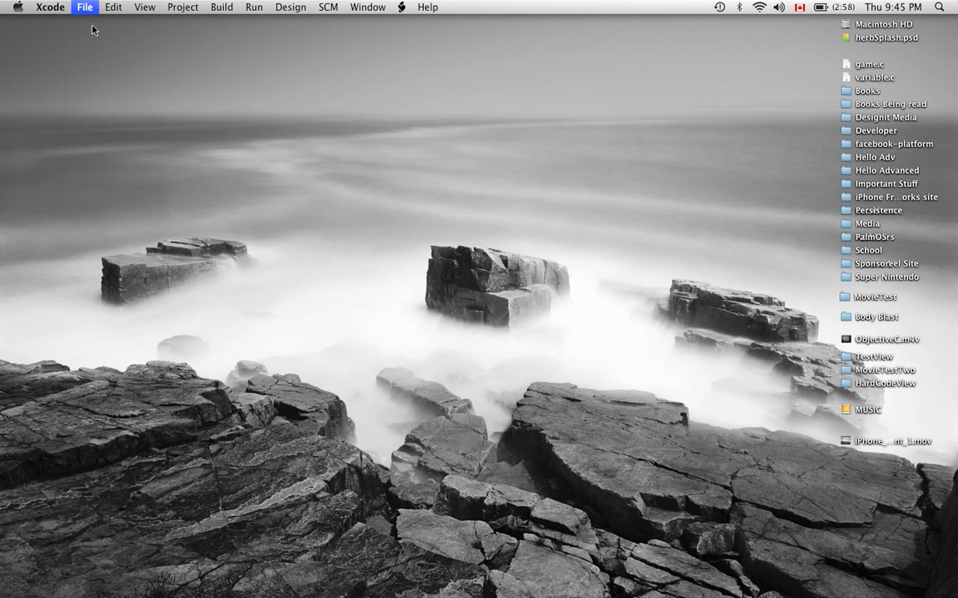
{"action": "left_click", "coordinate": [83, 6]}
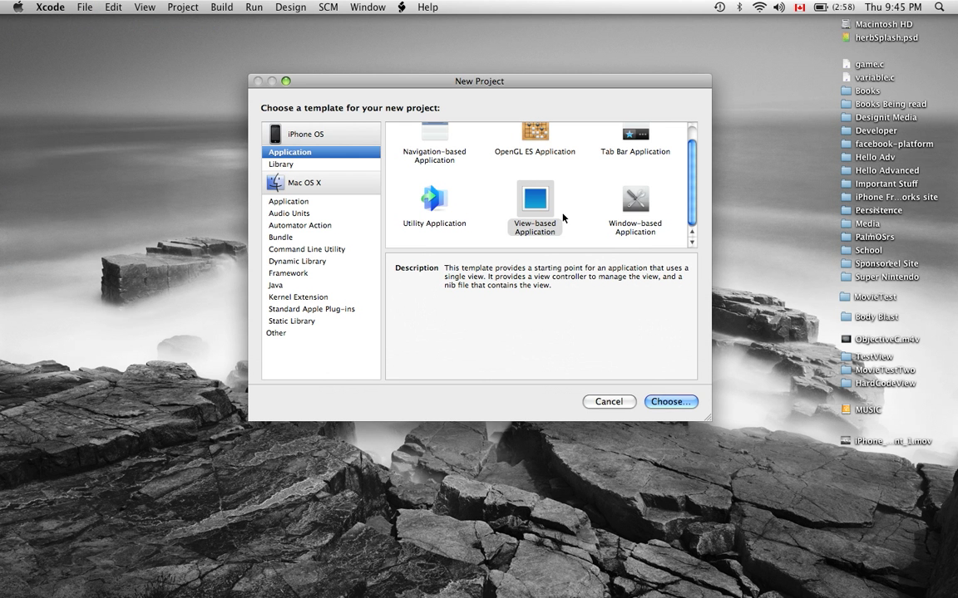
{"action": "left_click", "coordinate": [534, 206]}
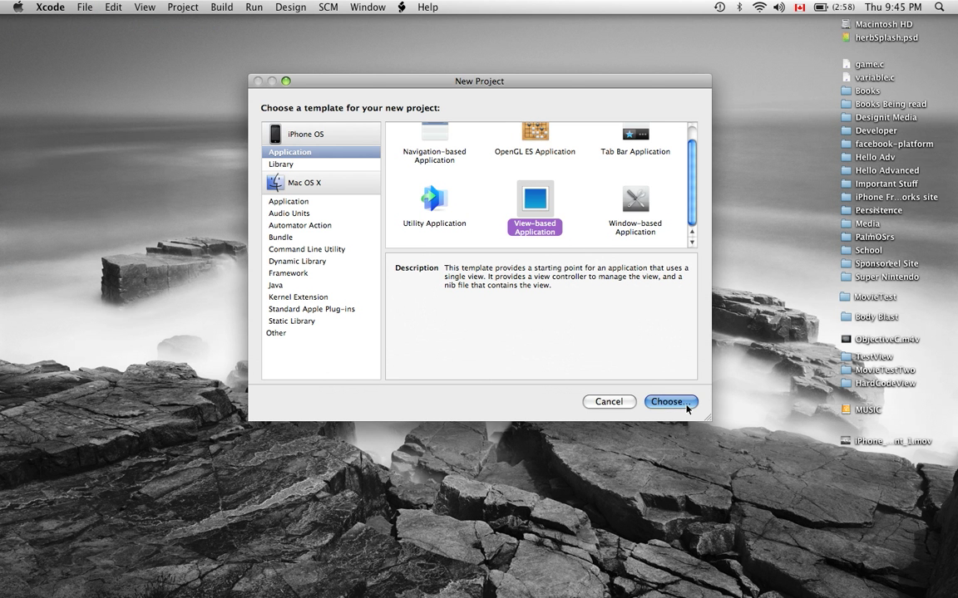
{"action": "left_click", "coordinate": [670, 401]}
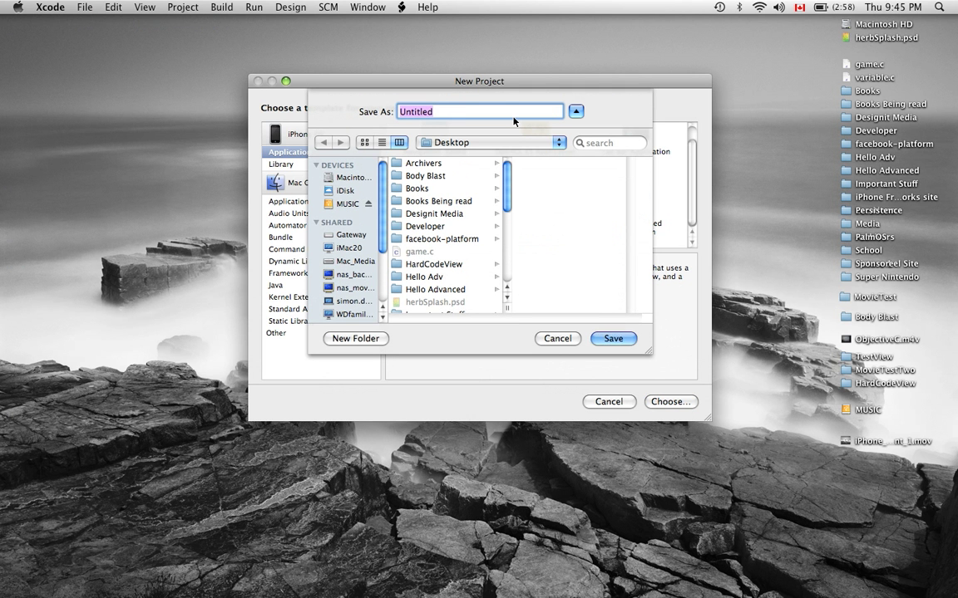
Name the project 'Hello World' and save it to the Desktop.
{"action": "type", "text": "H"}
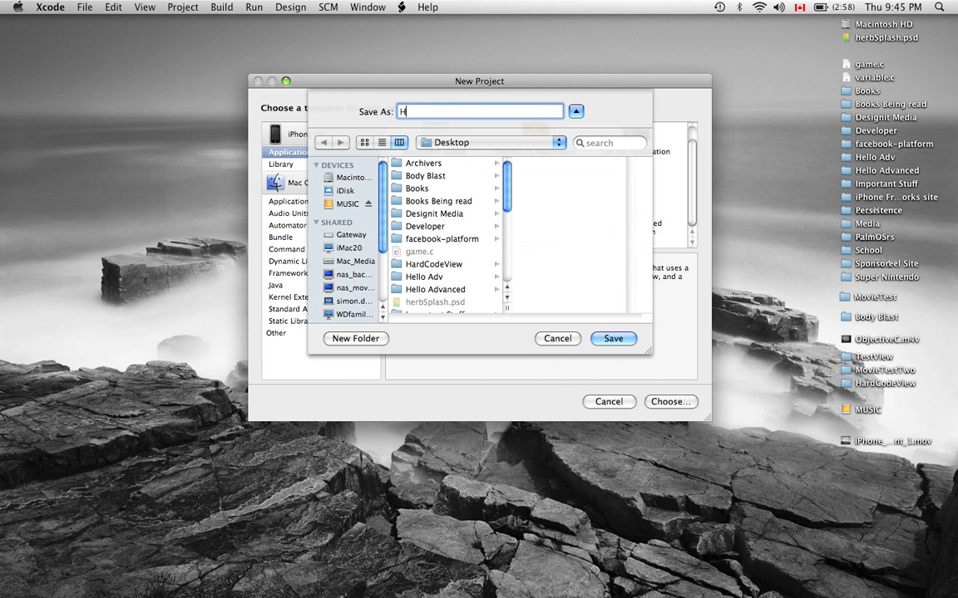
{"action": "type", "text": "ello W"}
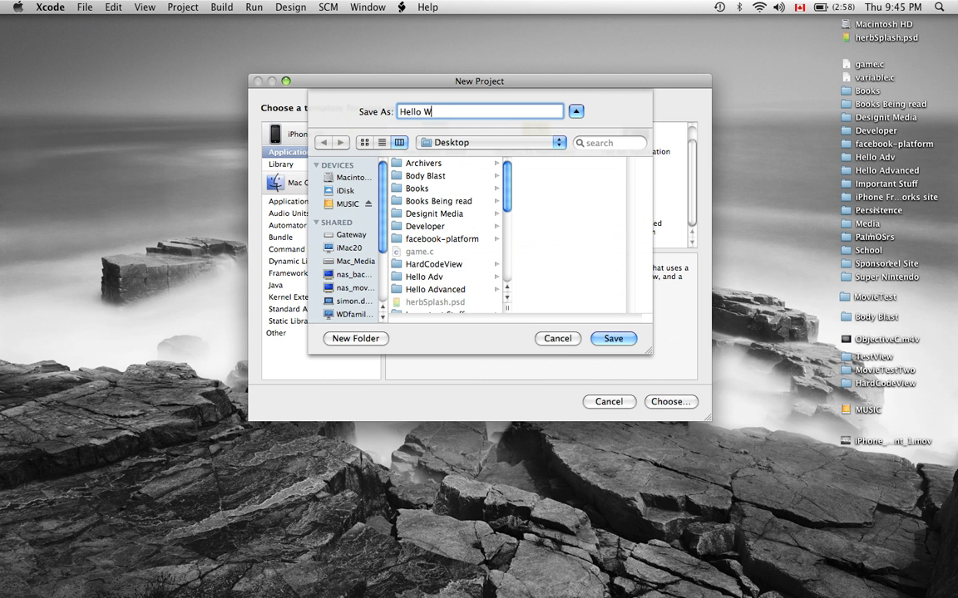
{"action": "type", "text": "orld"}
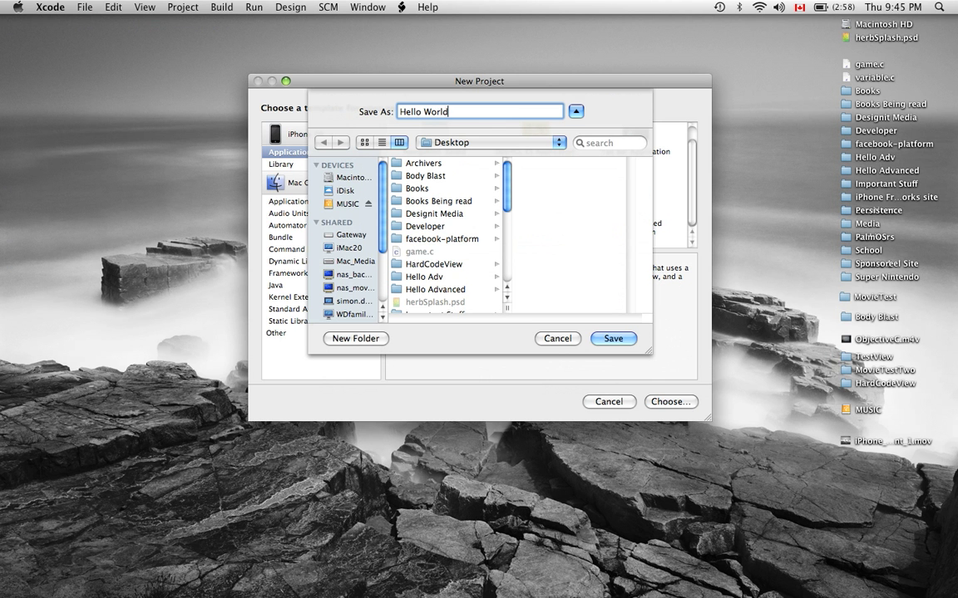
{"action": "left_click", "coordinate": [612, 339]}
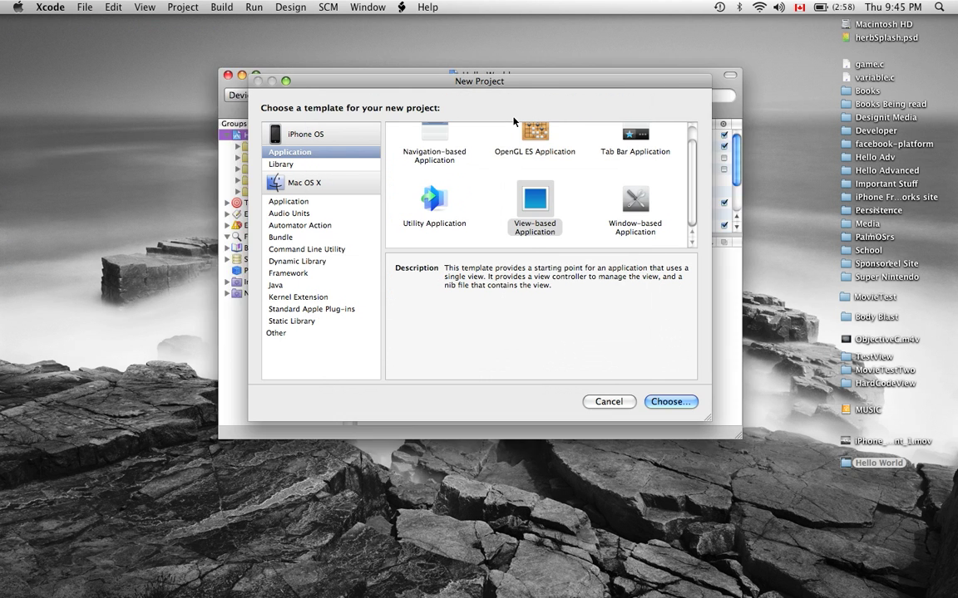
{"action": "left_click", "coordinate": [670, 401]}
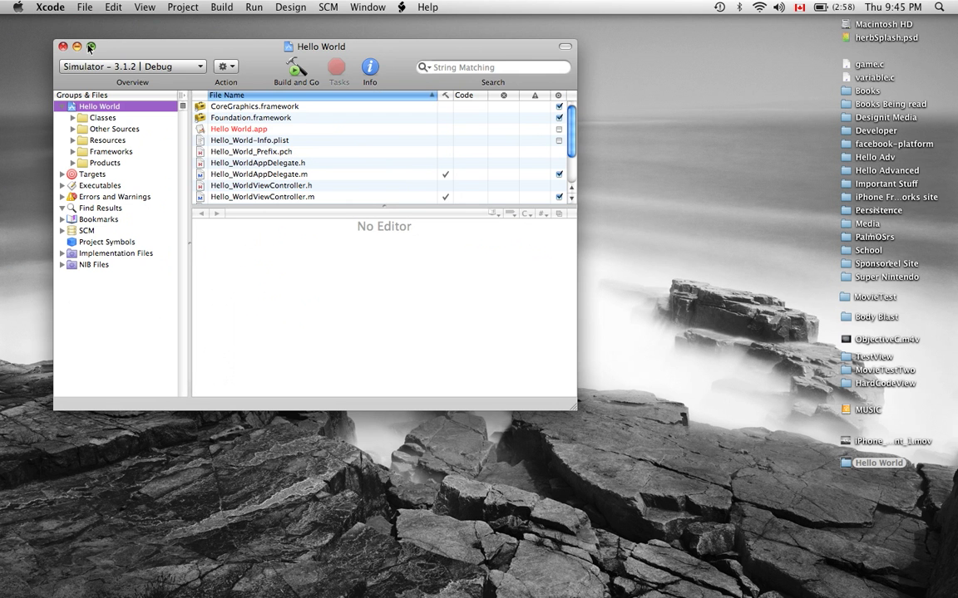
Maximize the project window and expand Resources to list MainWindow.xib and Hello_WorldViewController.xib.
{"action": "left_click", "coordinate": [90, 47]}
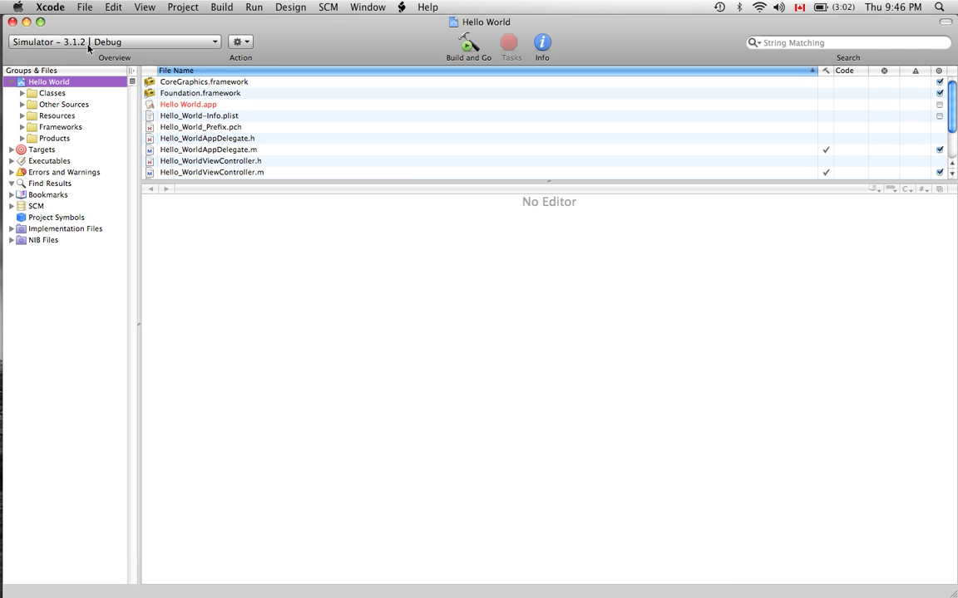
{"action": "mouse_move", "coordinate": [33, 106]}
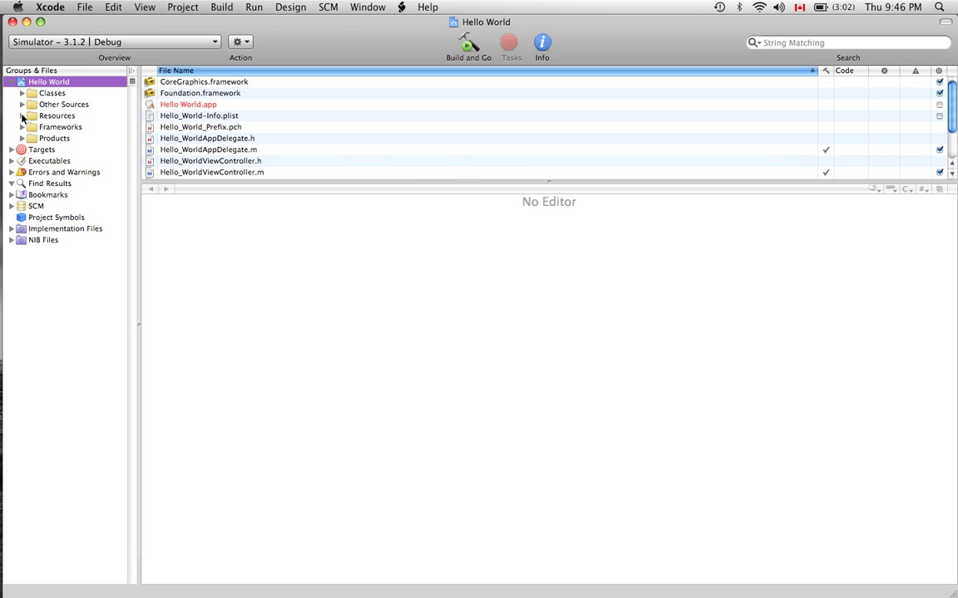
{"action": "left_click", "coordinate": [23, 117]}
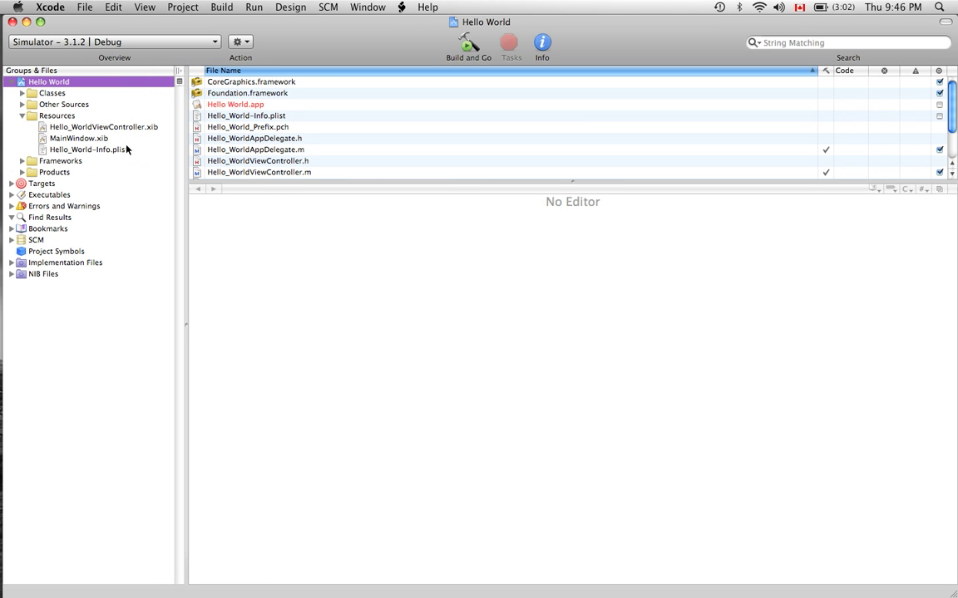
{"action": "mouse_move", "coordinate": [133, 129]}
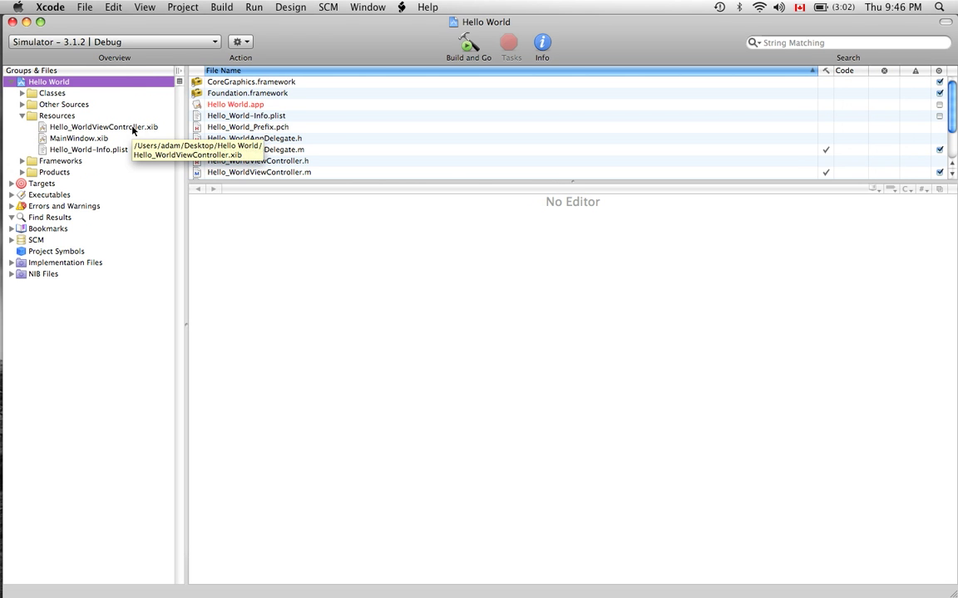
Load Hello_WorldViewController.xib into Interface Builder for editing.
{"action": "left_click", "coordinate": [103, 126]}
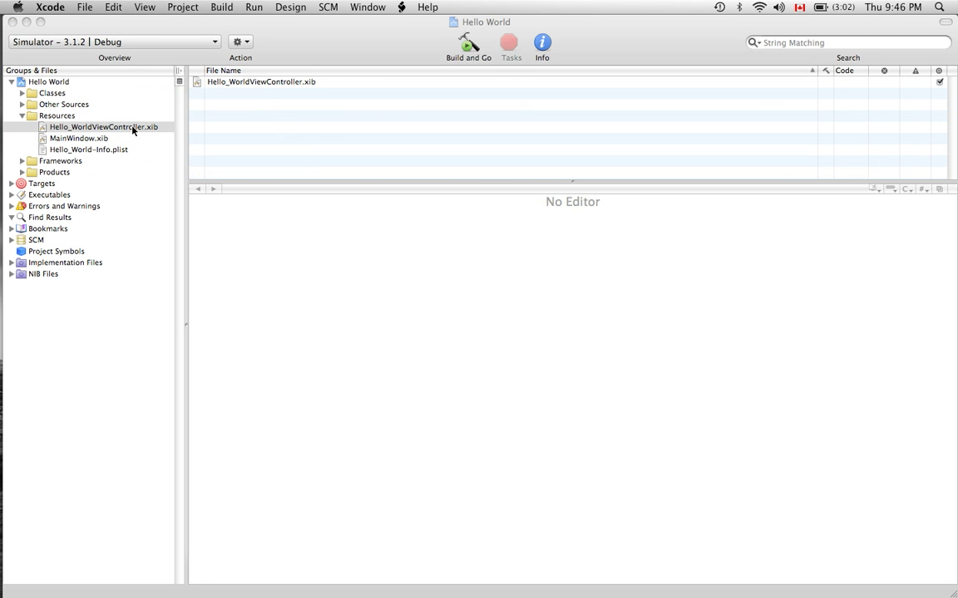
{"action": "double_click", "coordinate": [103, 126]}
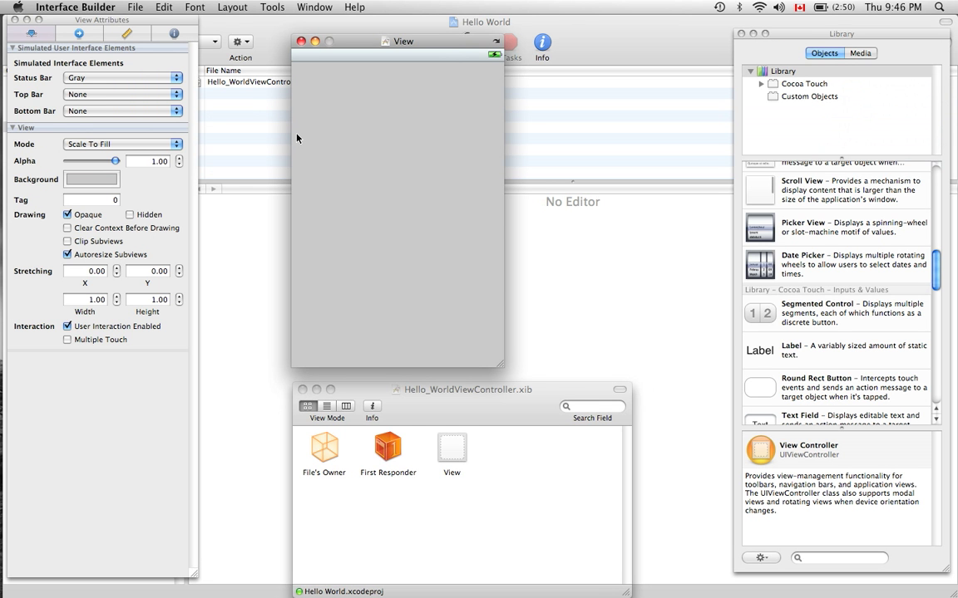
{"action": "mouse_move", "coordinate": [361, 115]}
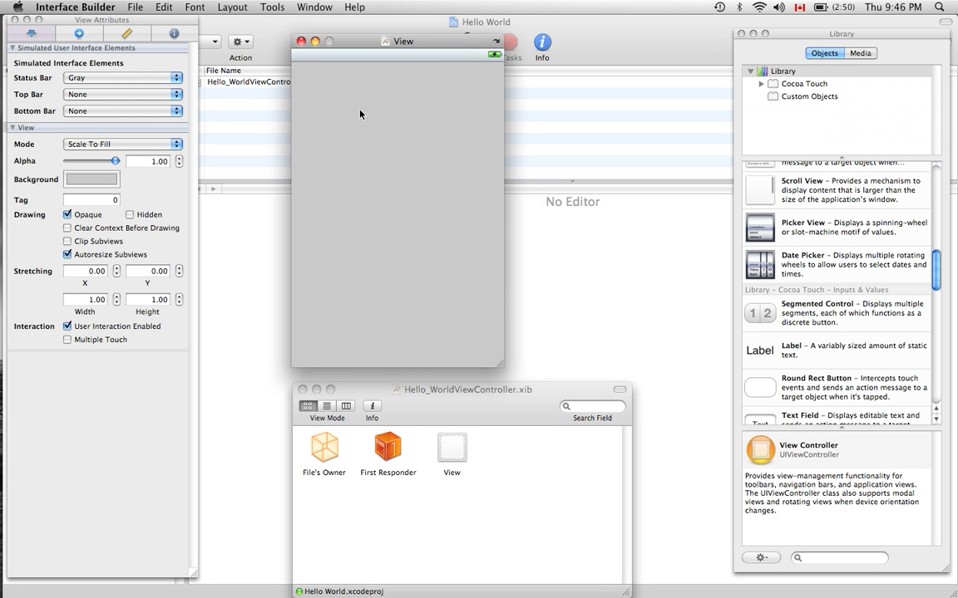
{"action": "mouse_move", "coordinate": [778, 63]}
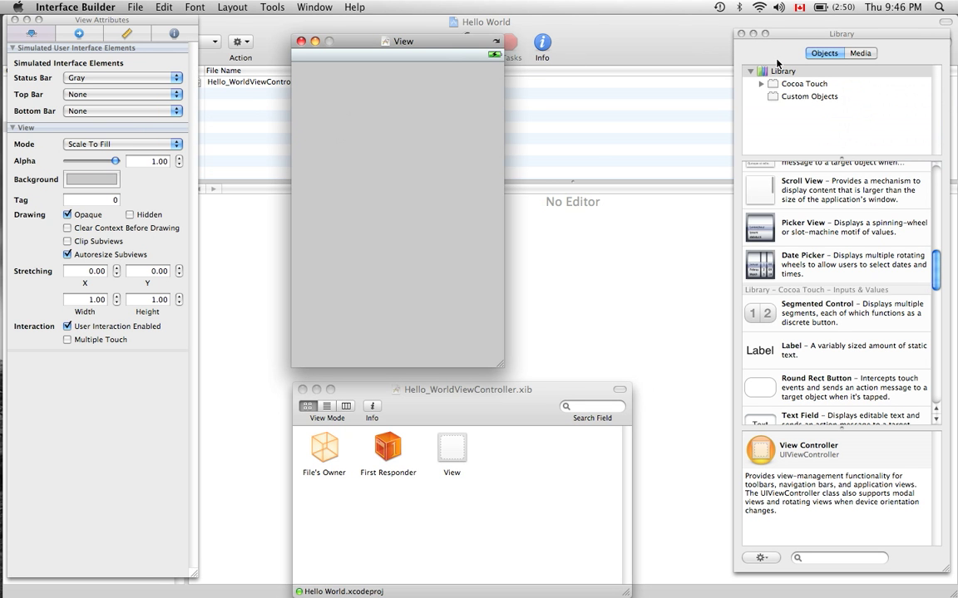
{"action": "left_click", "coordinate": [837, 558]}
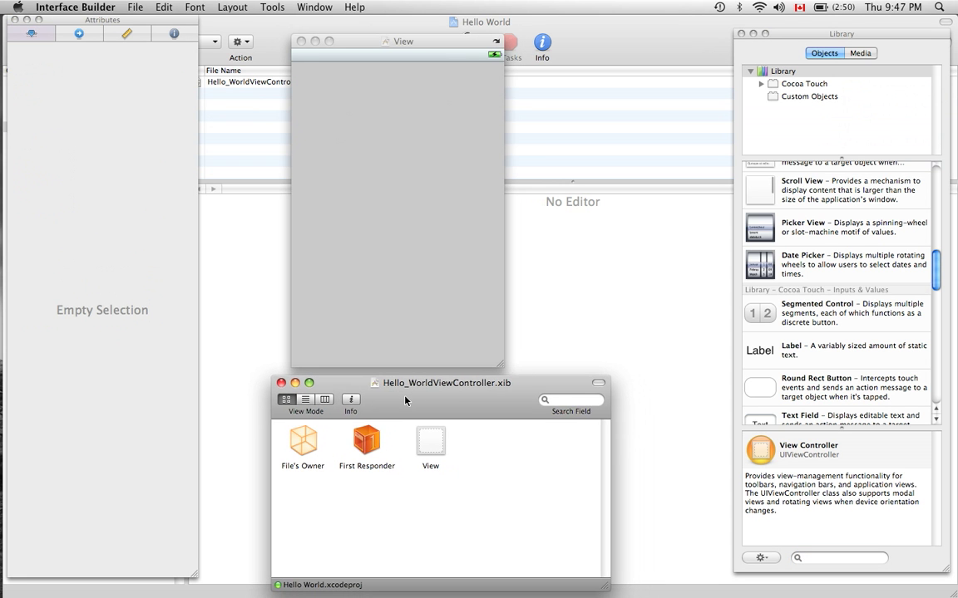
{"action": "mouse_move", "coordinate": [397, 359]}
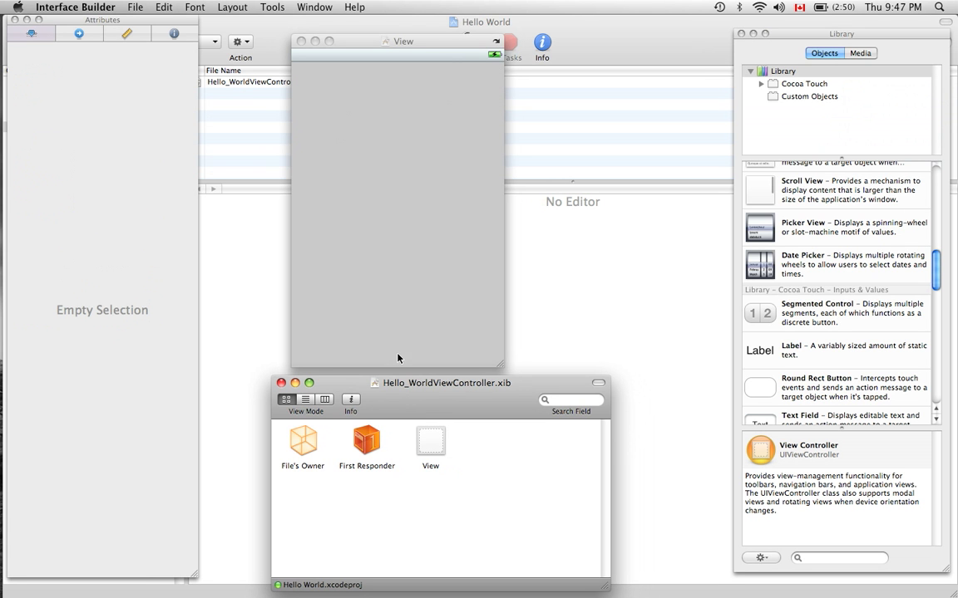
{"action": "mouse_move", "coordinate": [399, 355]}
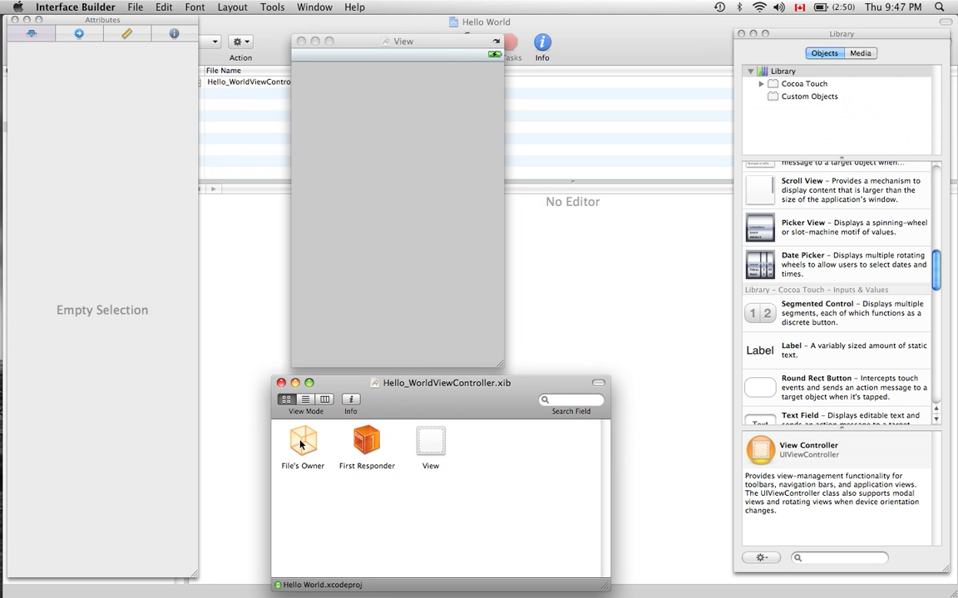
Inspect File's Owner and First Responder, then show the main View's attributes.
{"action": "left_click", "coordinate": [302, 442]}
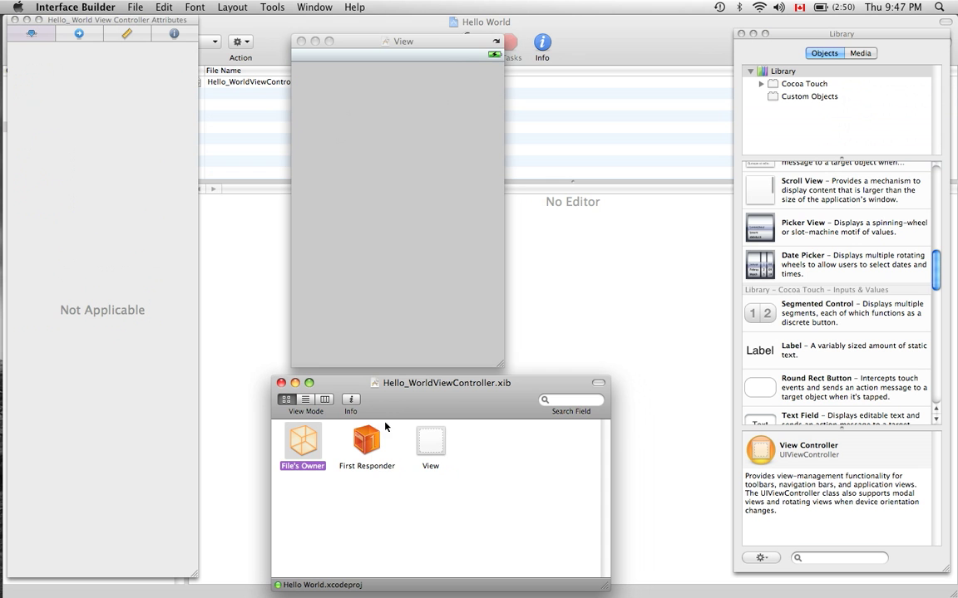
{"action": "left_click", "coordinate": [366, 446]}
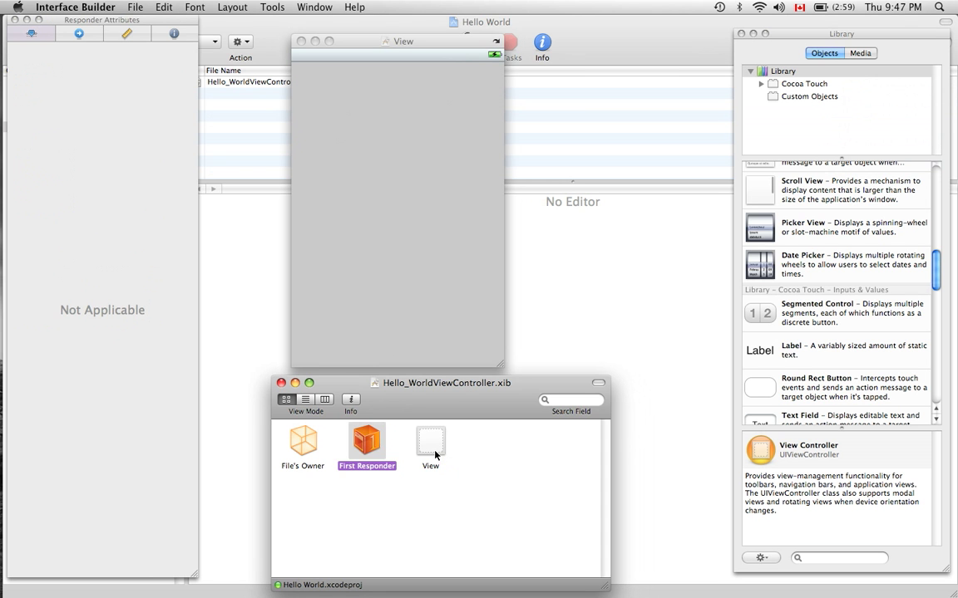
{"action": "left_click", "coordinate": [430, 440]}
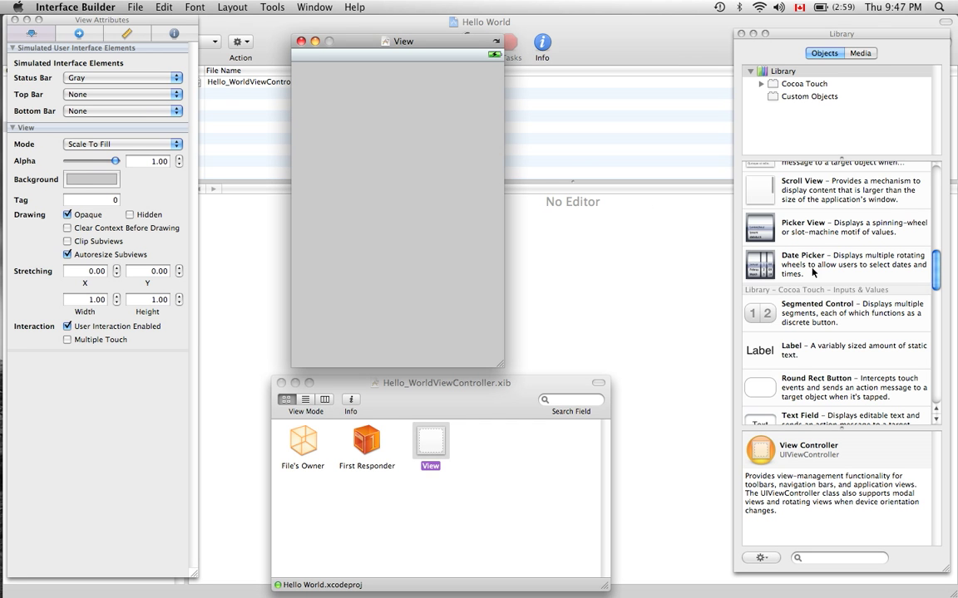
Place a Label from the Library at the centre of the View and begin editing its text.
{"action": "scroll", "scroll_direction": "down", "scroll_amount": 3}
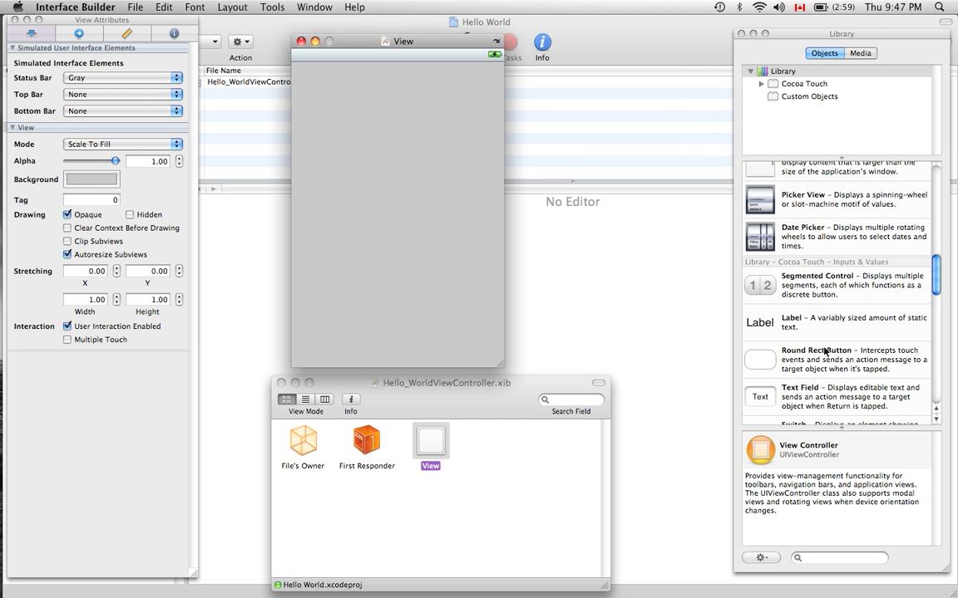
{"action": "scroll", "scroll_direction": "down", "scroll_amount": 3}
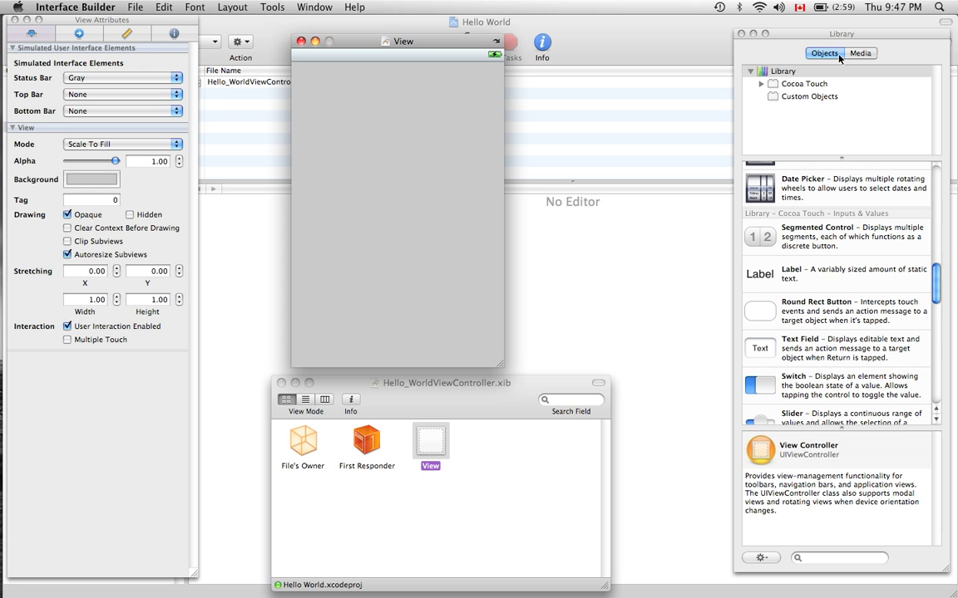
{"action": "left_click", "coordinate": [829, 273]}
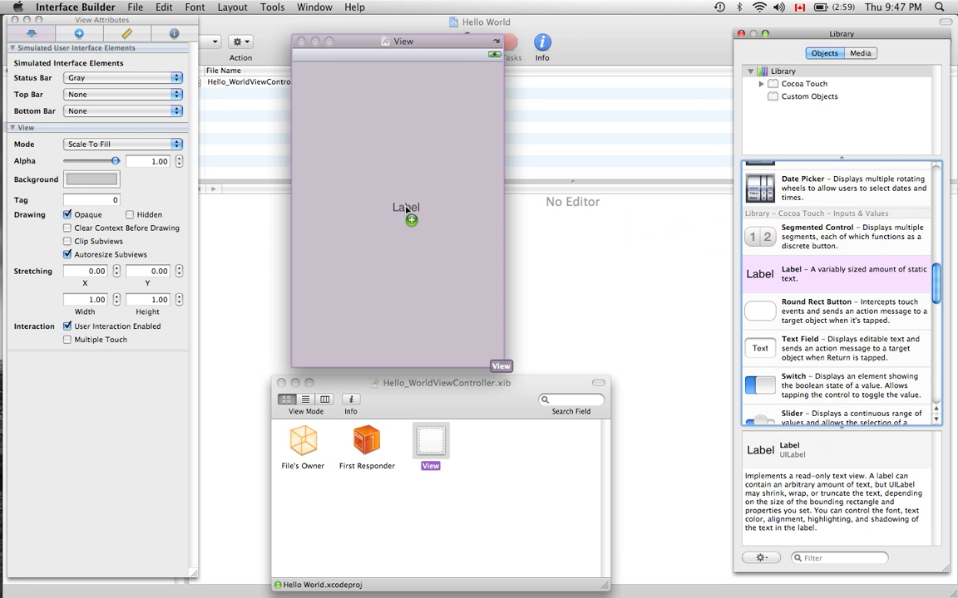
{"action": "left_click", "coordinate": [406, 212]}
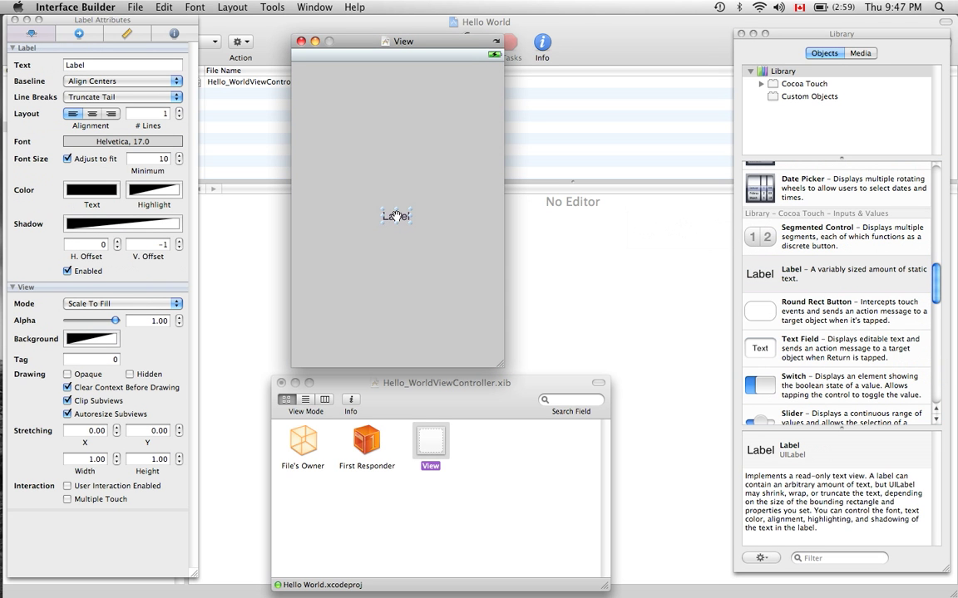
{"action": "left_click_drag", "start_coordinate": [396, 216], "coordinate": [394, 208]}
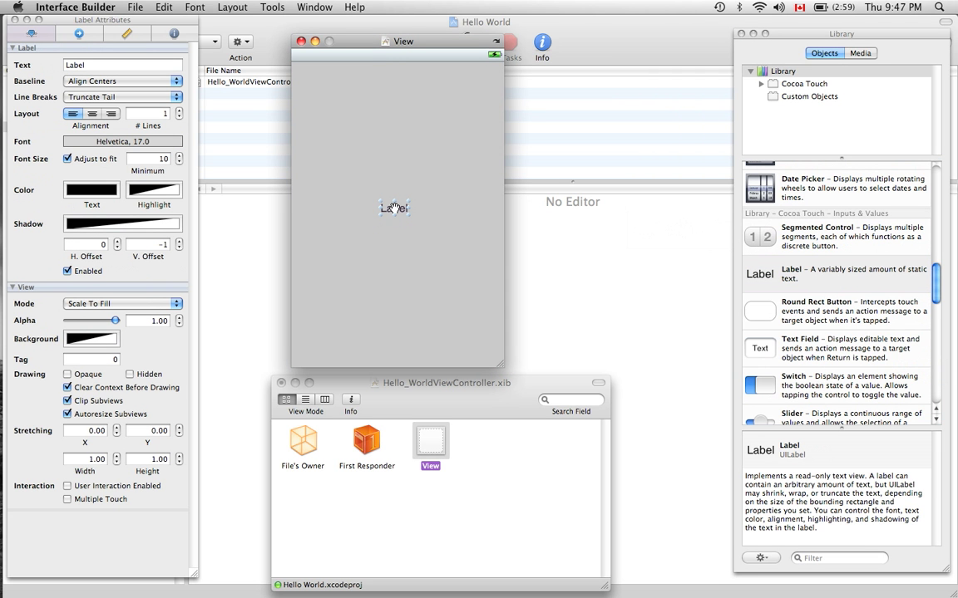
{"action": "left_click", "coordinate": [396, 206]}
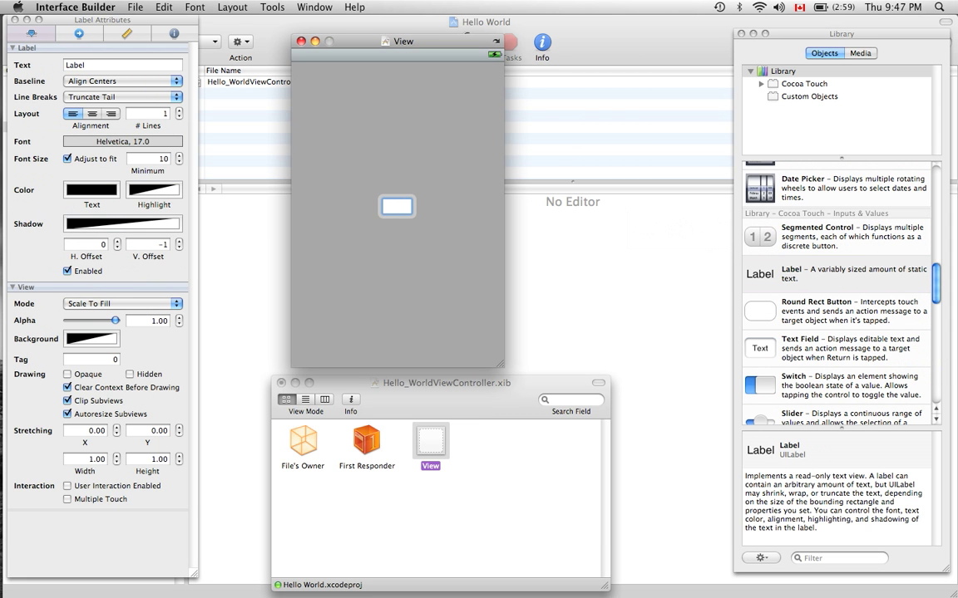
Set the label text to 'Hello World :)' and reselect the label.
{"action": "type", "text": "Hellow"}
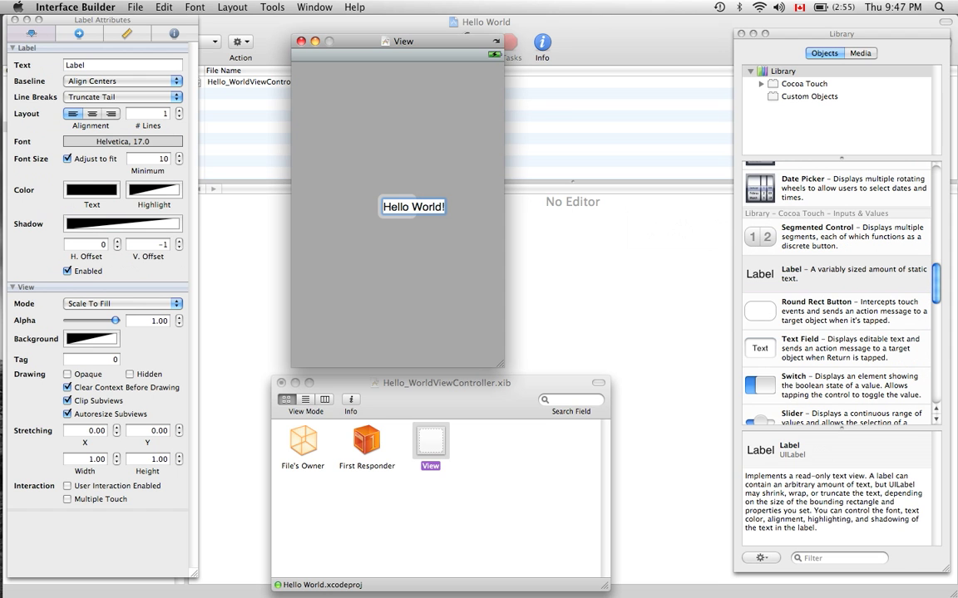
{"action": "type", "text": "Hello World :"}
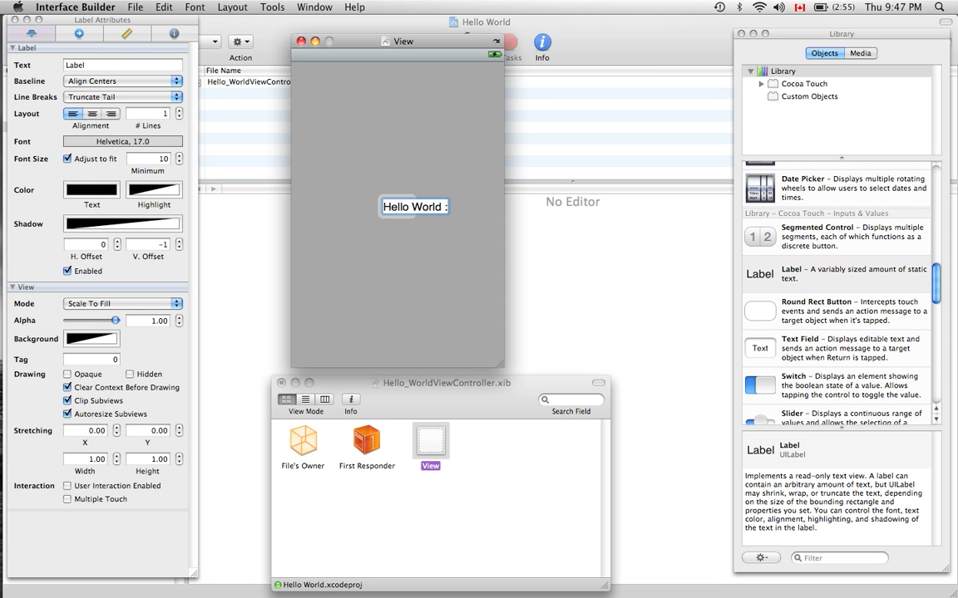
{"action": "type", "text": "Hello World :)"}
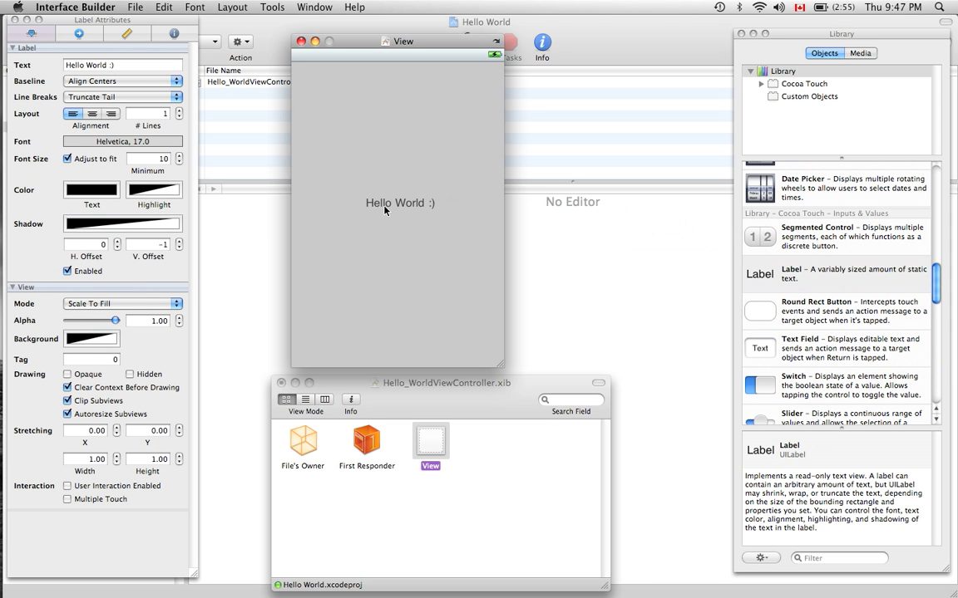
{"action": "left_click", "coordinate": [399, 203]}
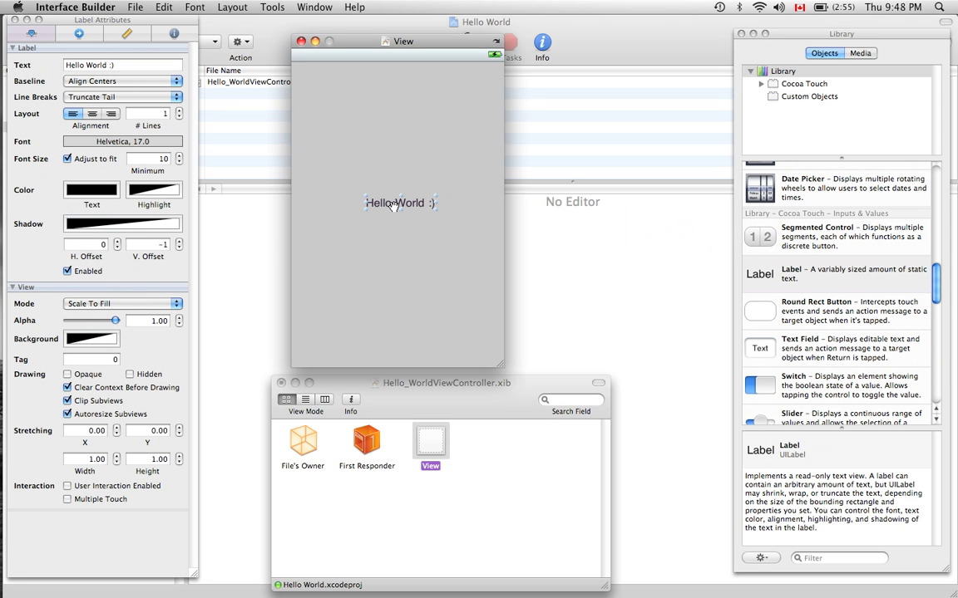
{"action": "mouse_move", "coordinate": [428, 126]}
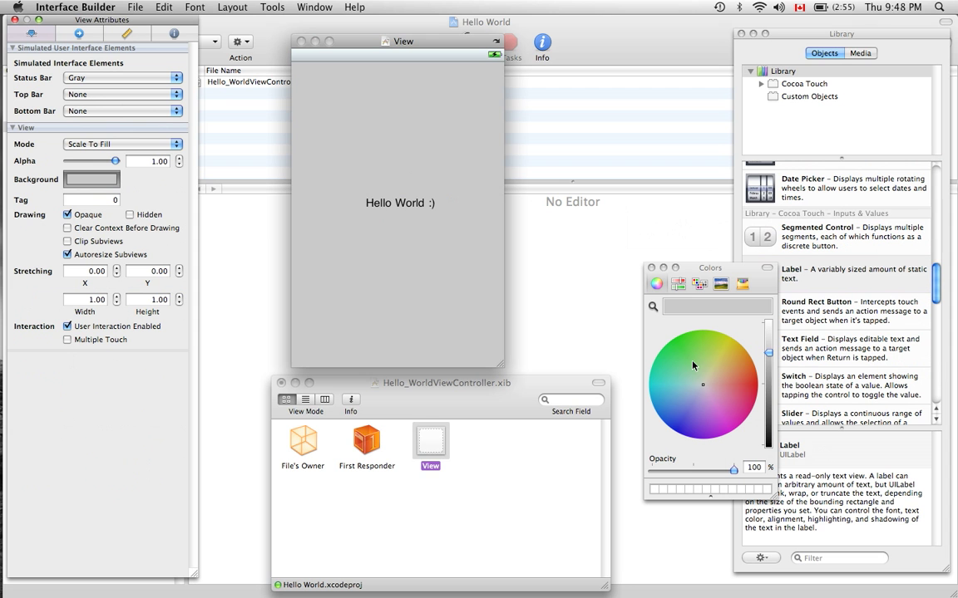
Colour the View background green and the label's text white.
{"action": "left_click", "coordinate": [680, 342]}
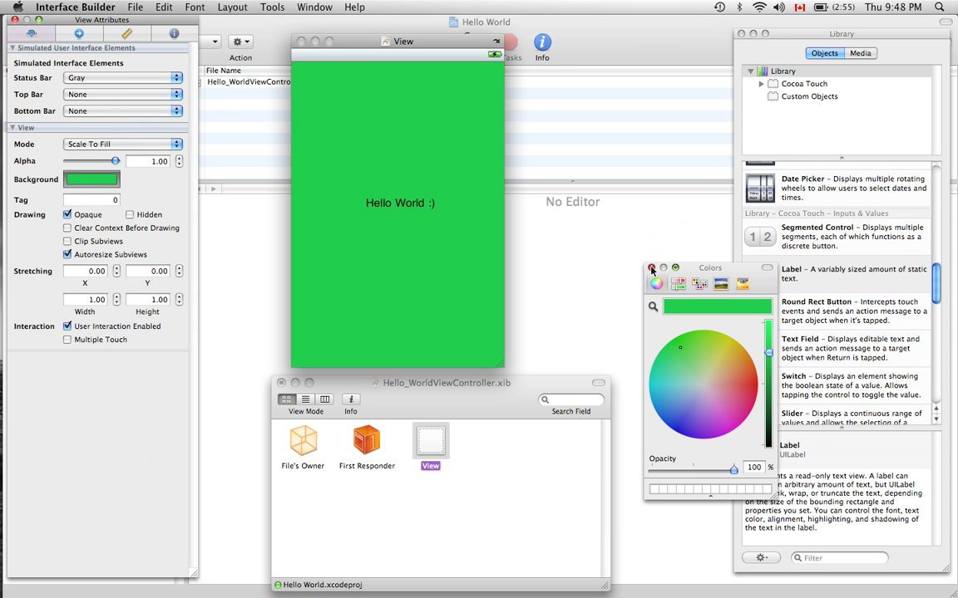
{"action": "left_click", "coordinate": [652, 268]}
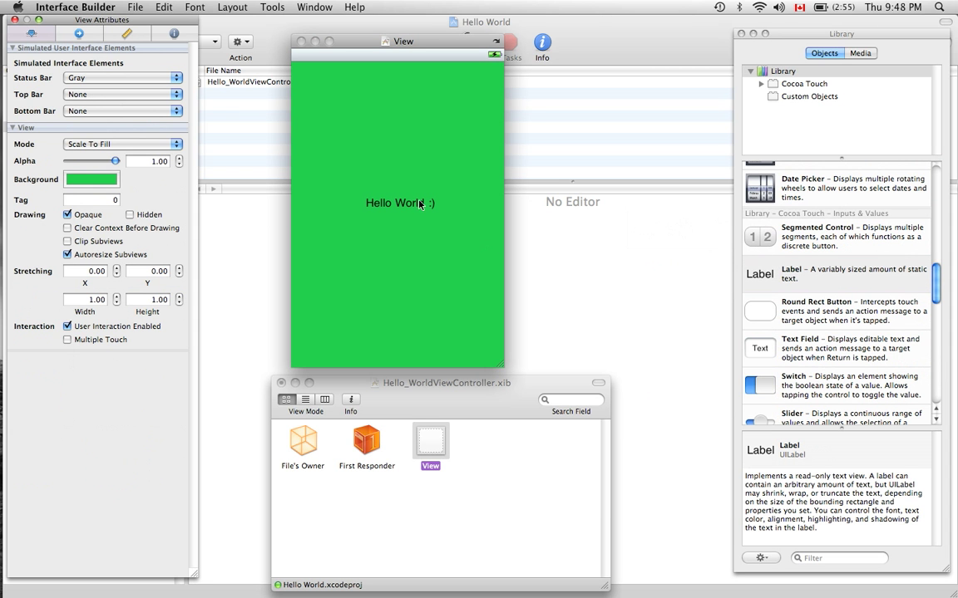
{"action": "left_click", "coordinate": [399, 203]}
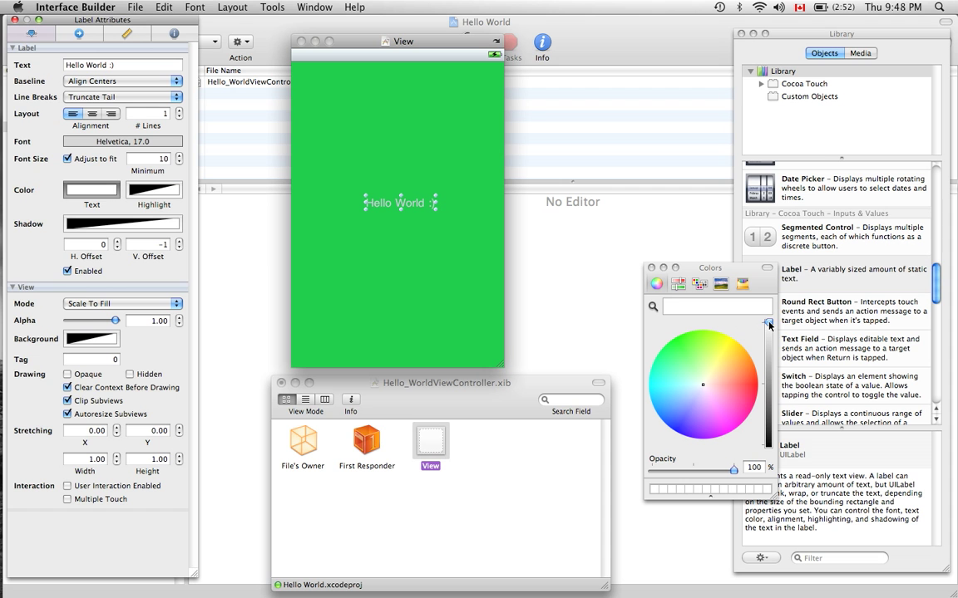
{"action": "mouse_move", "coordinate": [603, 296]}
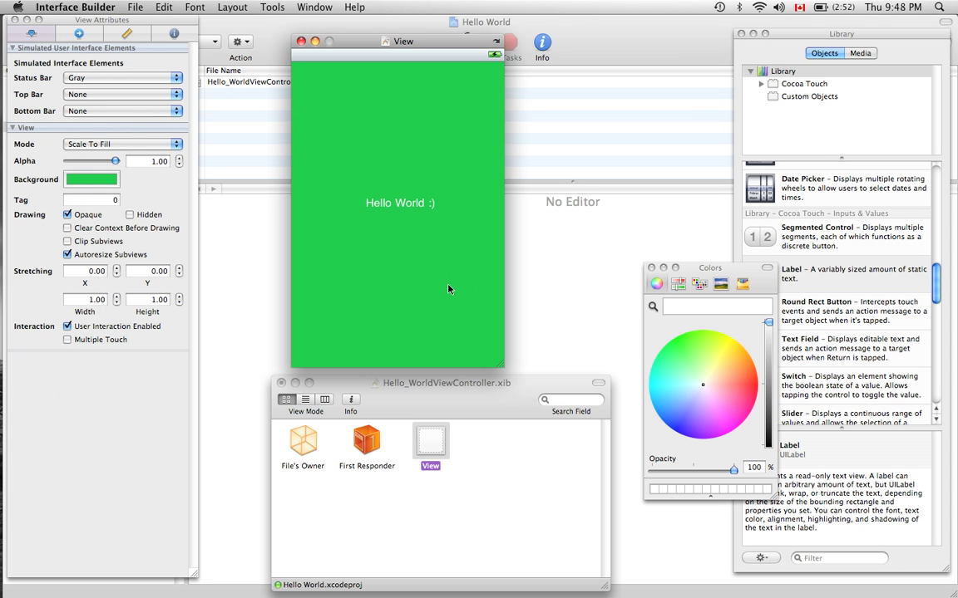
{"action": "mouse_move", "coordinate": [151, 17]}
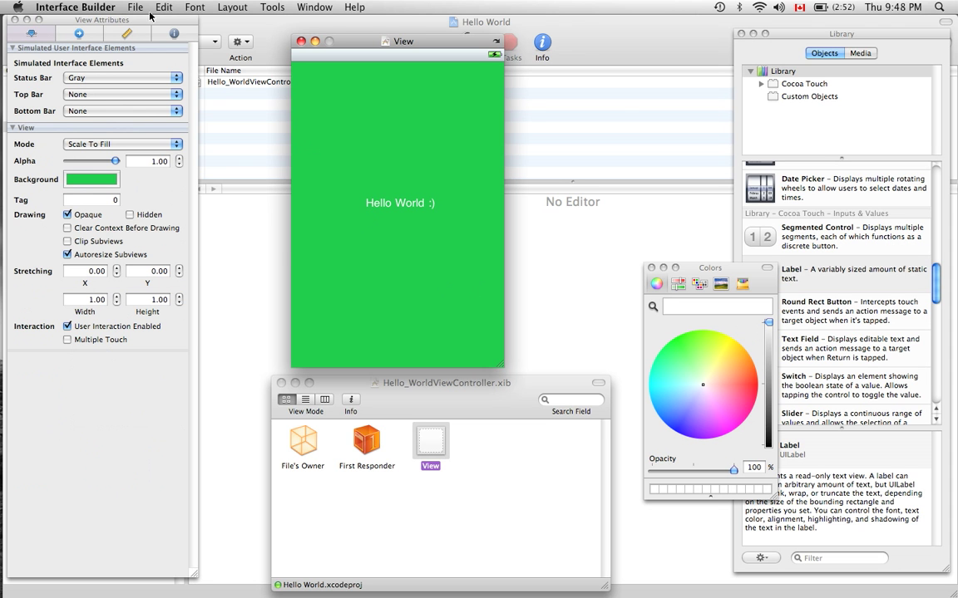
Save the edited xib and run Build and Go on the Hello World project.
{"action": "left_click", "coordinate": [135, 7]}
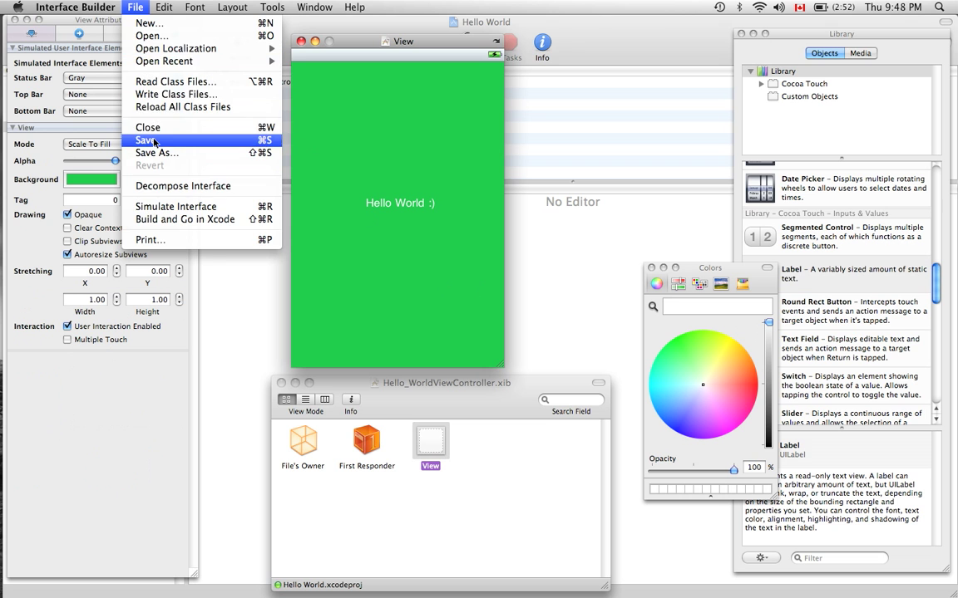
{"action": "left_click", "coordinate": [146, 139]}
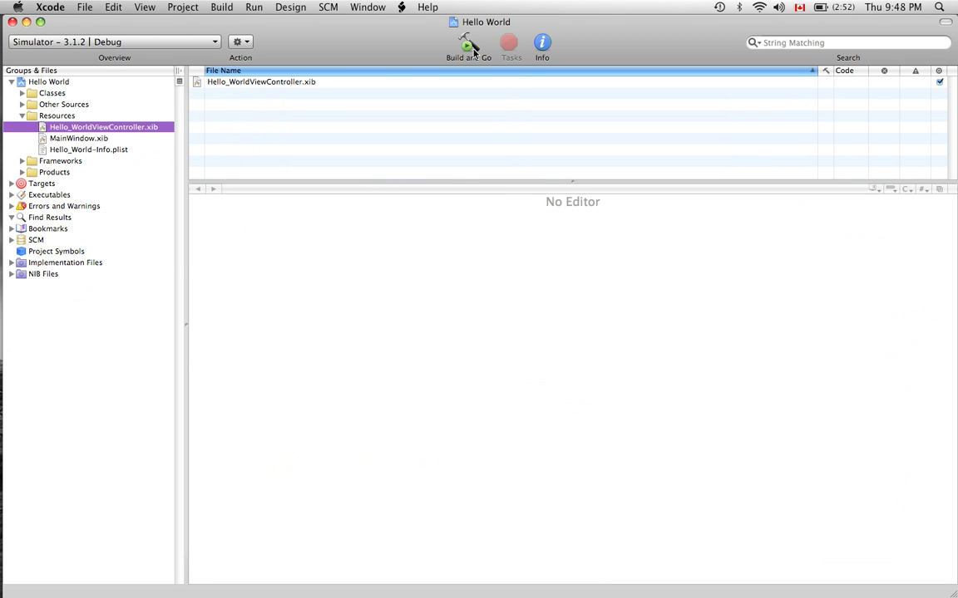
{"action": "mouse_move", "coordinate": [469, 46]}
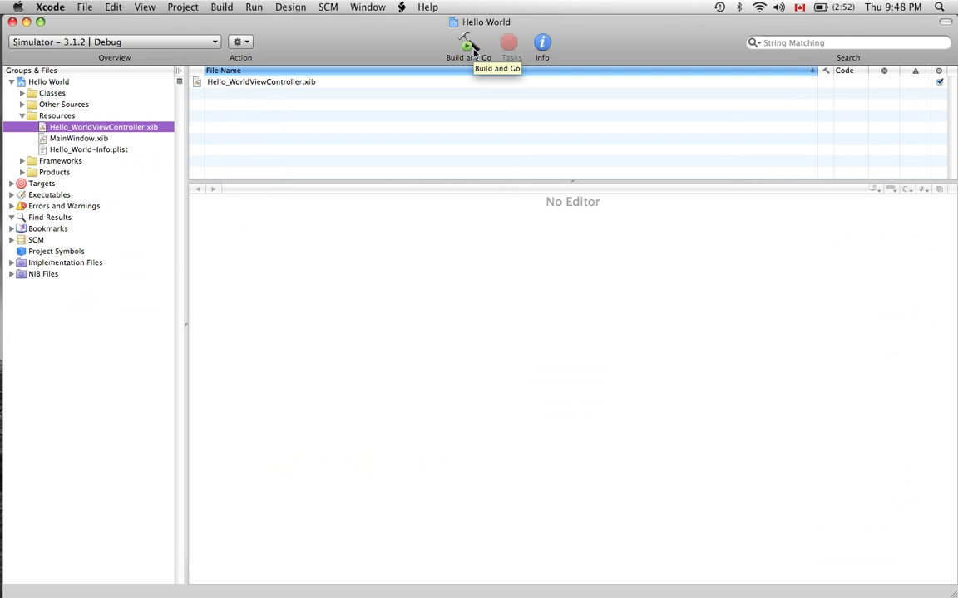
{"action": "left_click", "coordinate": [469, 46]}
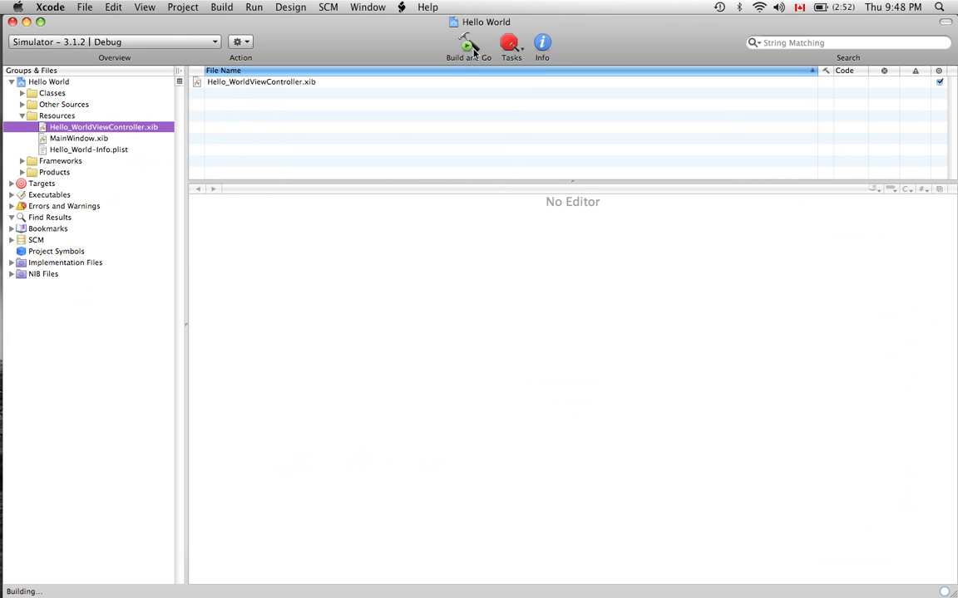
{"action": "left_click", "coordinate": [469, 43]}
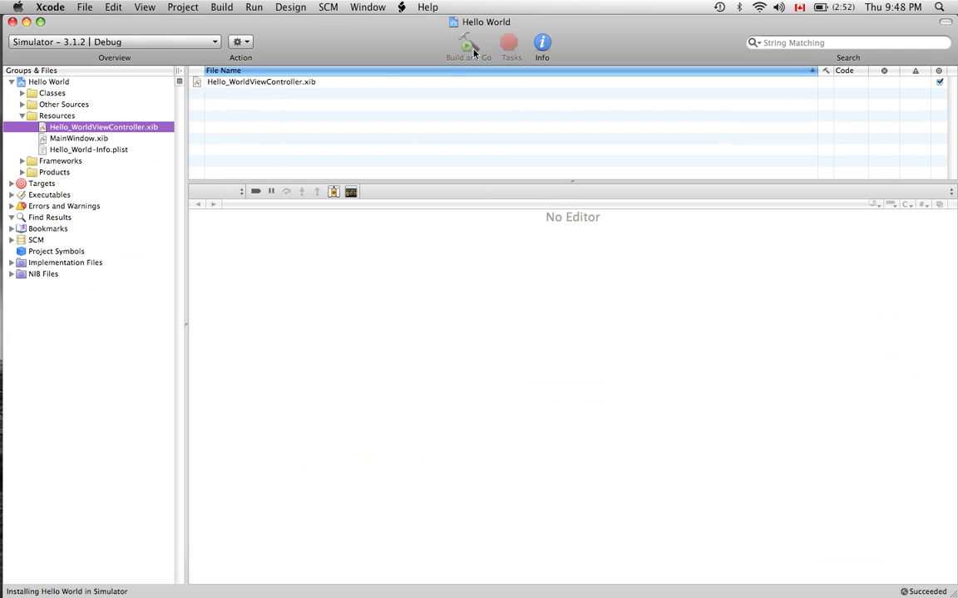
Let the app launch in the Simulator, then review and close the Build Results window.
{"action": "left_click", "coordinate": [469, 43]}
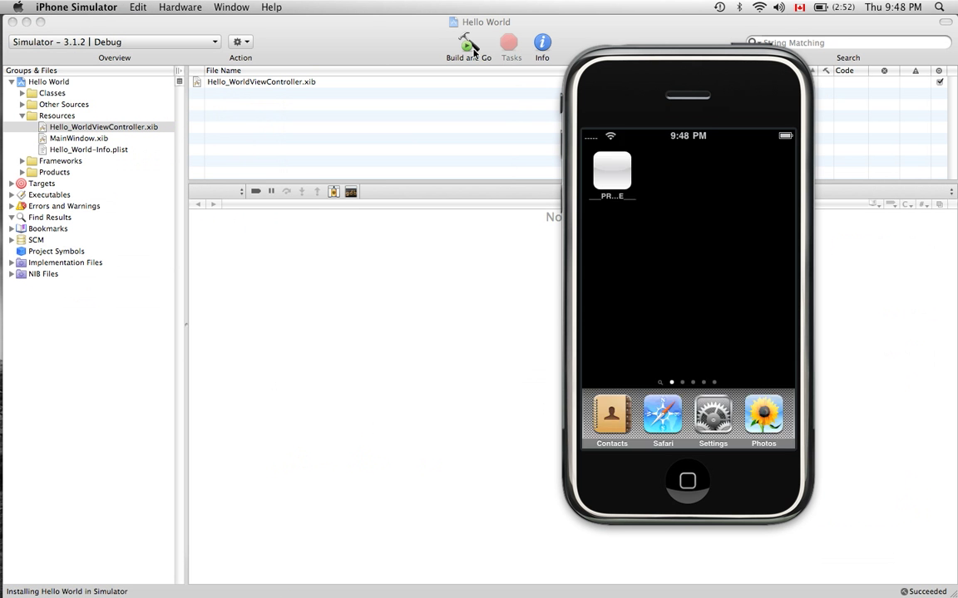
{"action": "left_click", "coordinate": [468, 46]}
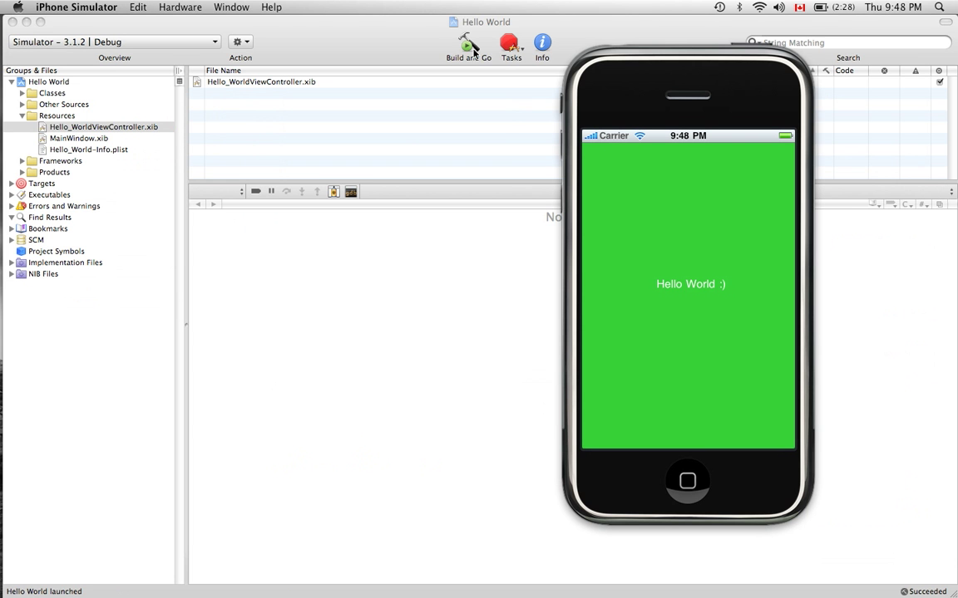
{"action": "mouse_move", "coordinate": [691, 282]}
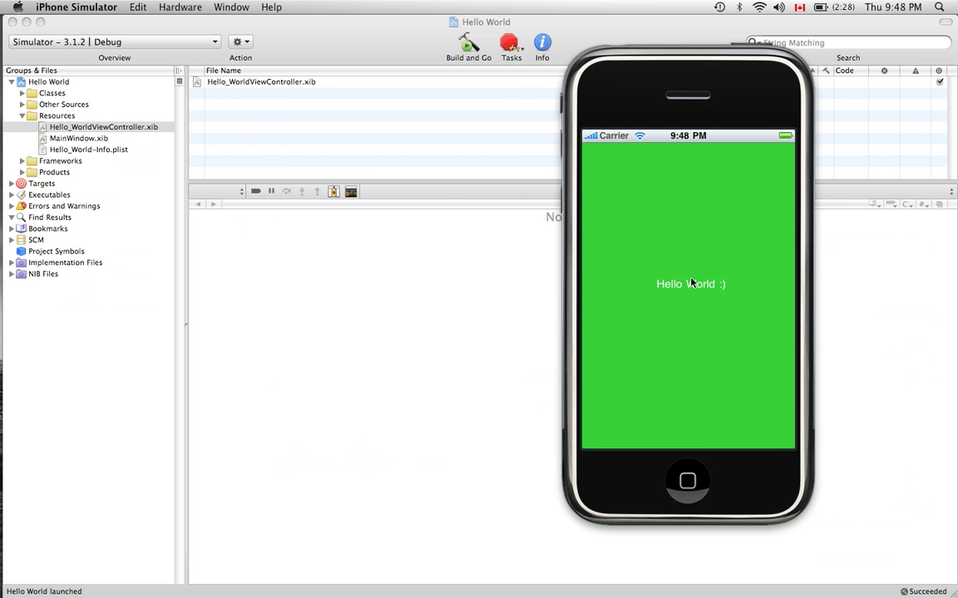
{"action": "mouse_move", "coordinate": [918, 592]}
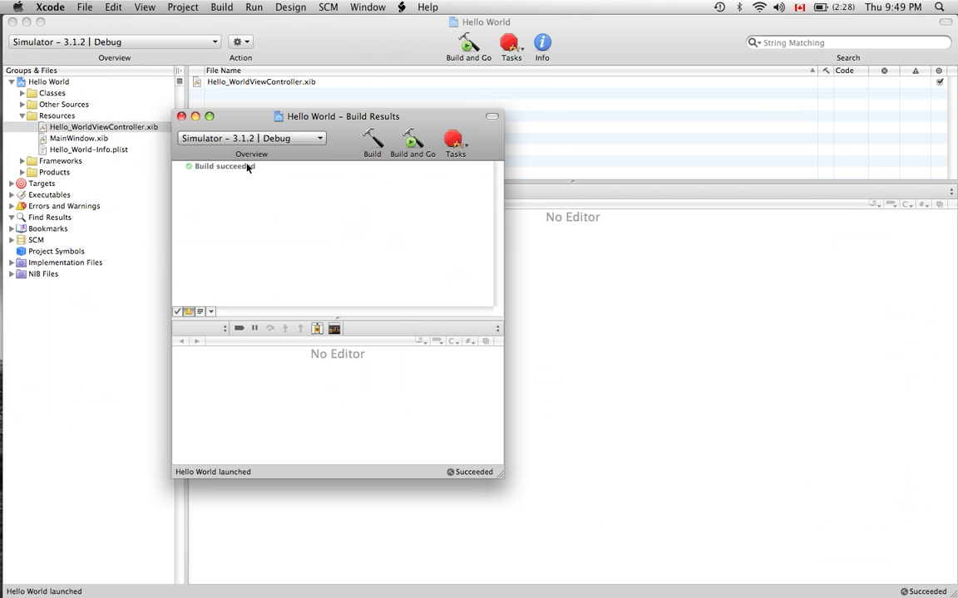
{"action": "left_click", "coordinate": [224, 166]}
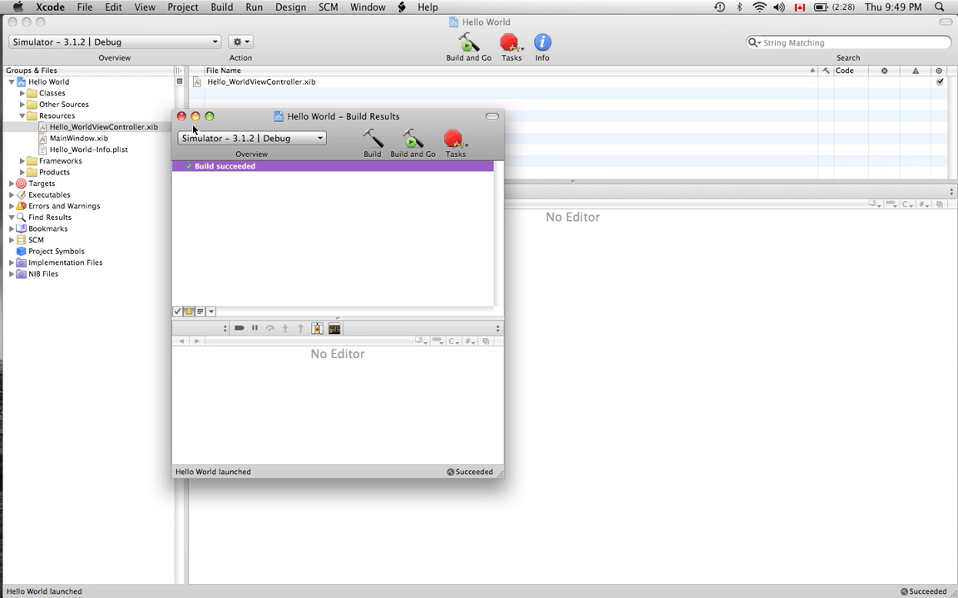
{"action": "left_click", "coordinate": [181, 116]}
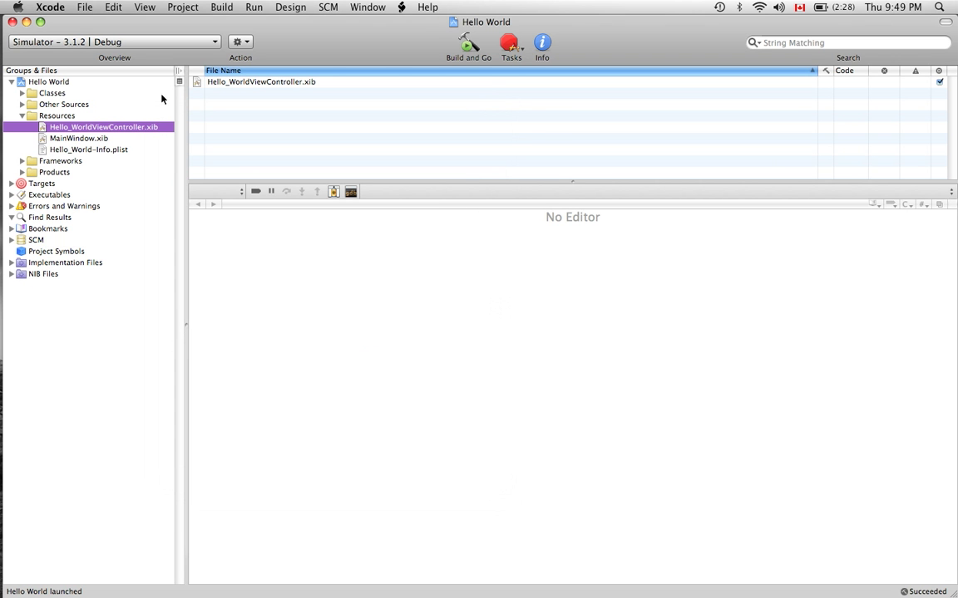
{"action": "mouse_move", "coordinate": [469, 94]}
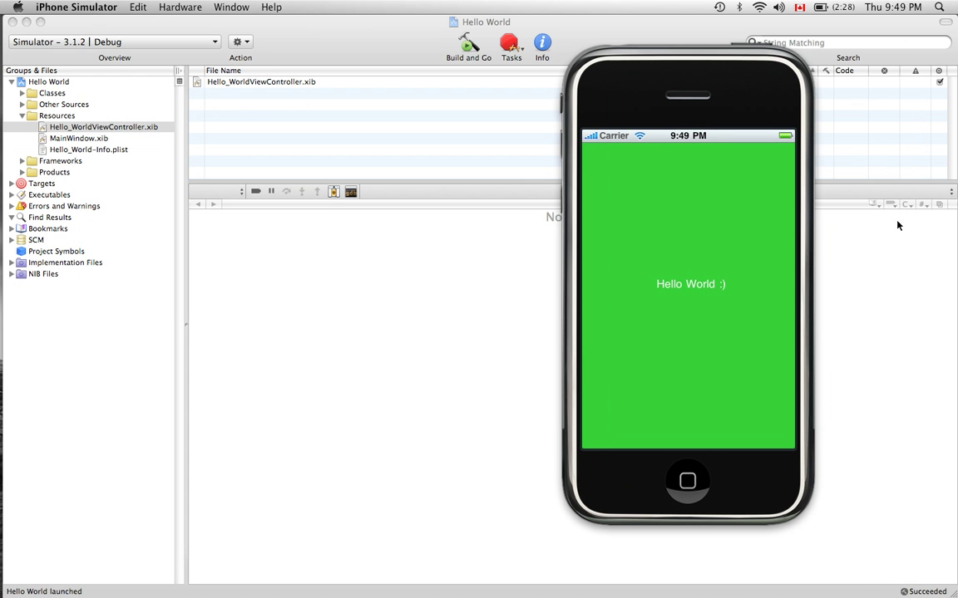
{"action": "mouse_move", "coordinate": [768, 282]}
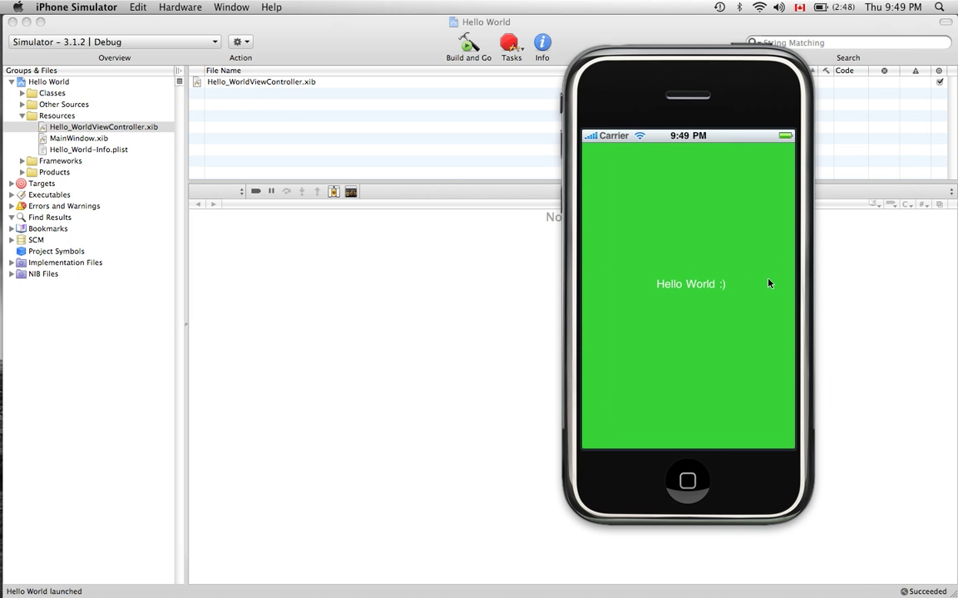
{"action": "mouse_move", "coordinate": [699, 296]}
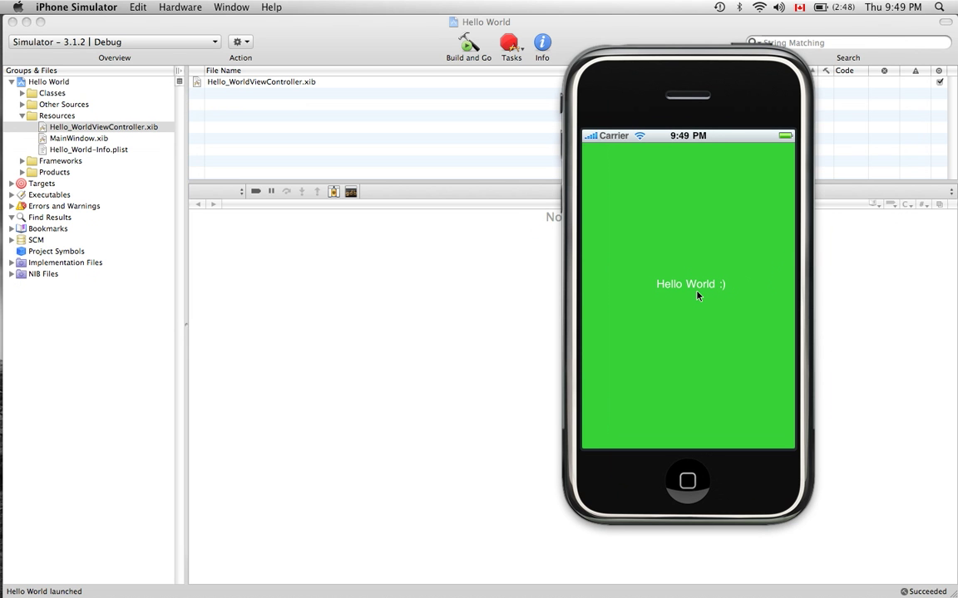
{"action": "mouse_move", "coordinate": [702, 296]}
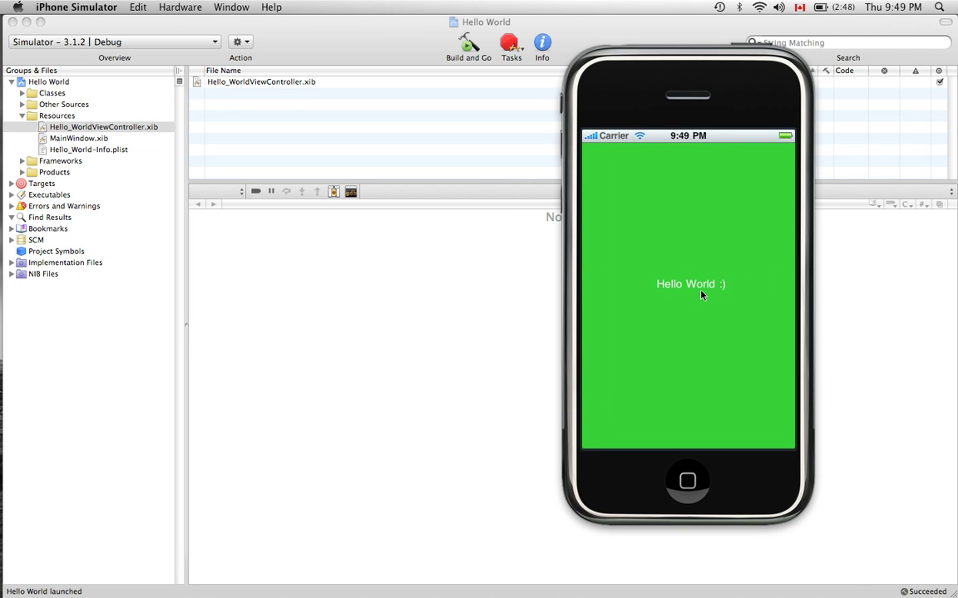
{"action": "mouse_move", "coordinate": [535, 77]}
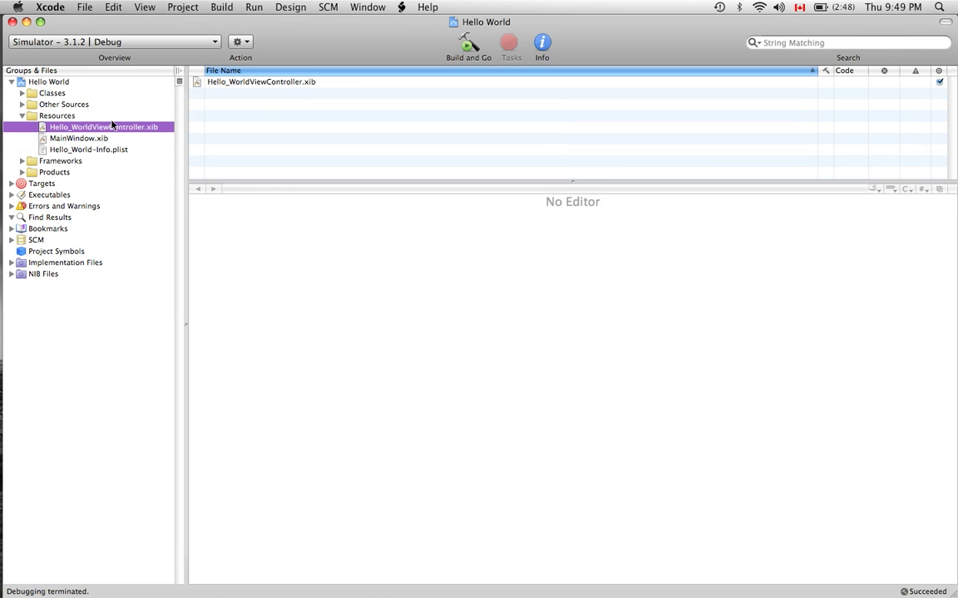
{"action": "mouse_move", "coordinate": [103, 133]}
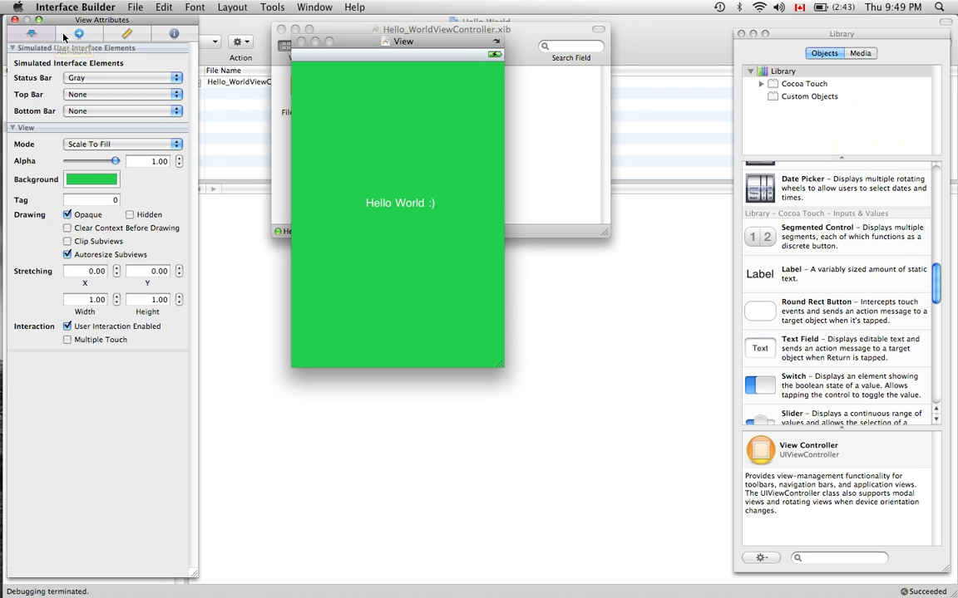
Step through Connections, Size and Identity for the View, then drag its window beneath the xib window.
{"action": "left_click", "coordinate": [78, 33]}
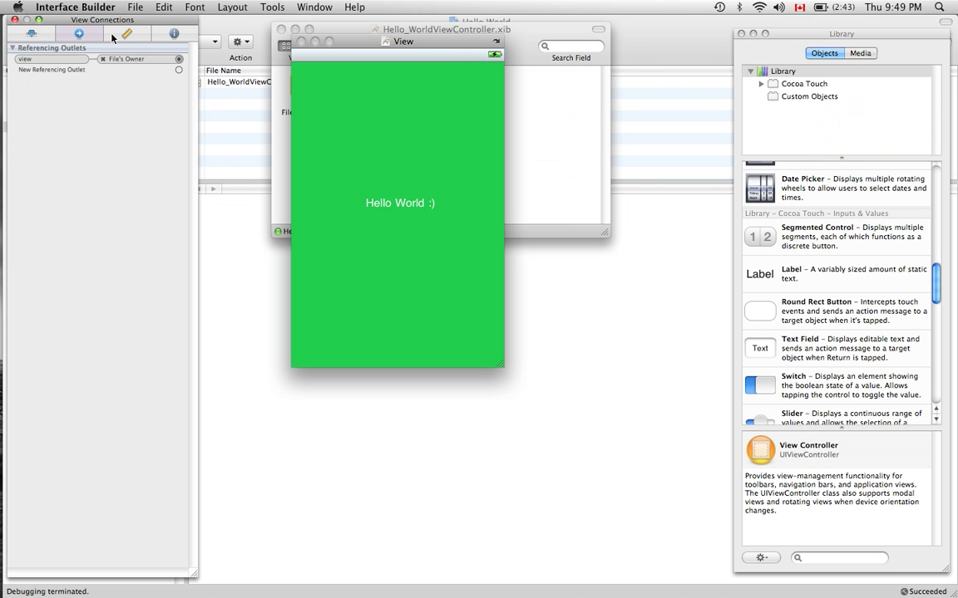
{"action": "left_click", "coordinate": [127, 33]}
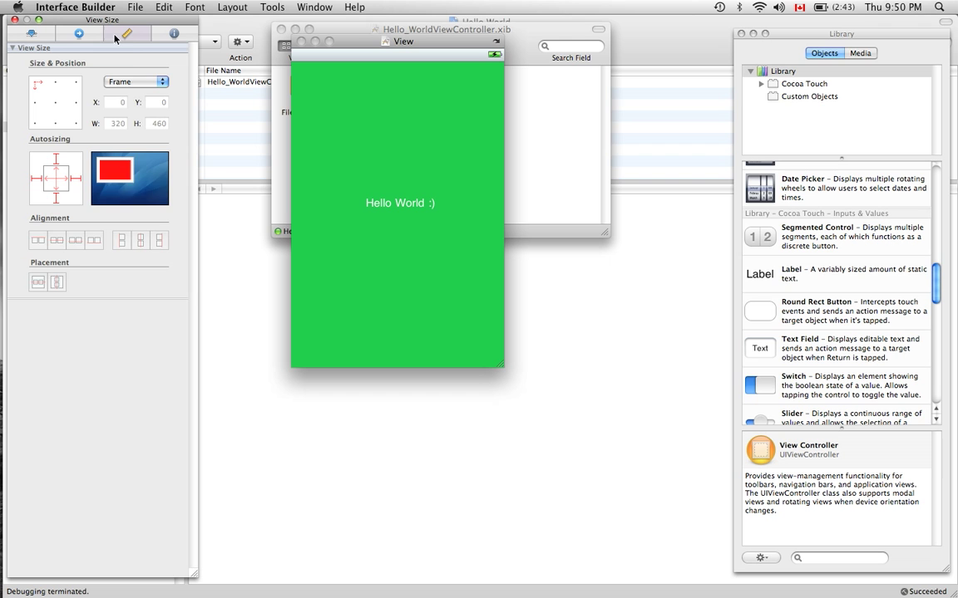
{"action": "left_click", "coordinate": [175, 34]}
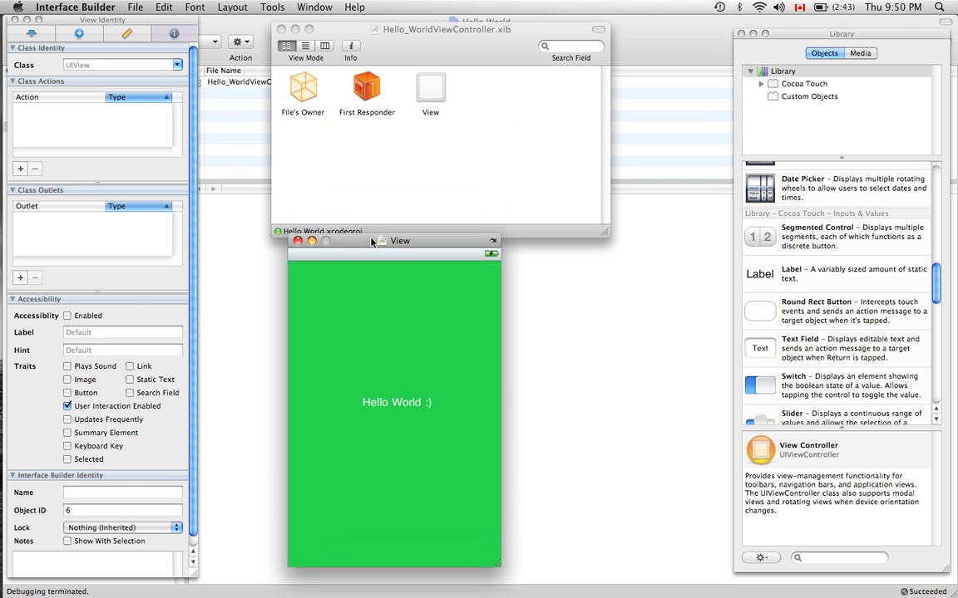
{"action": "left_click_drag", "start_coordinate": [399, 241], "coordinate": [397, 251]}
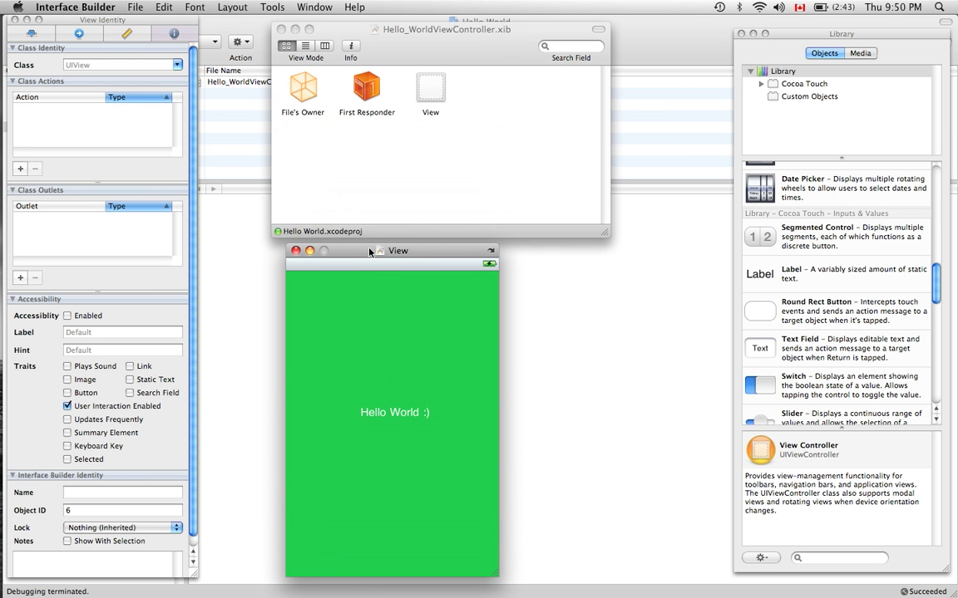